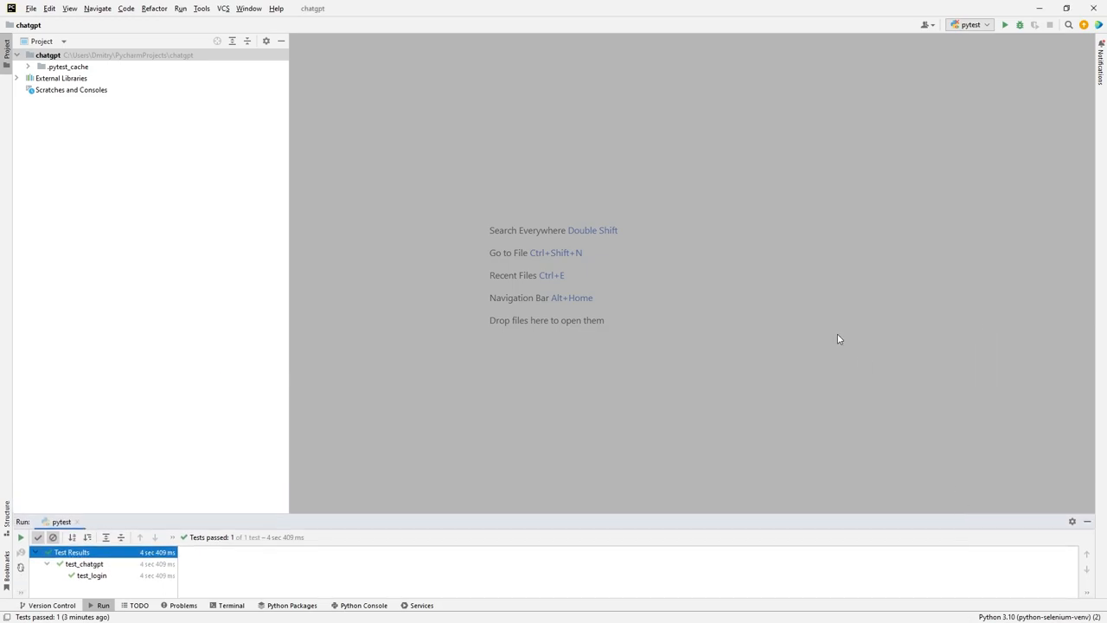
{"action": "mouse_move", "coordinate": [822, 304]}
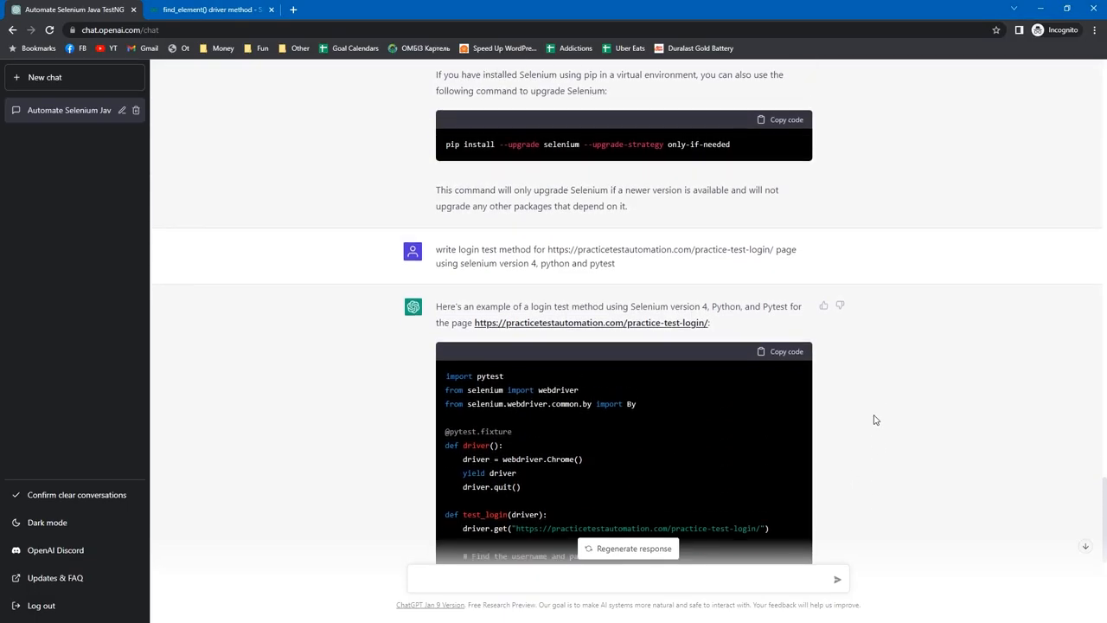
{"action": "scroll", "scroll_direction": "down", "scroll_amount": 3}
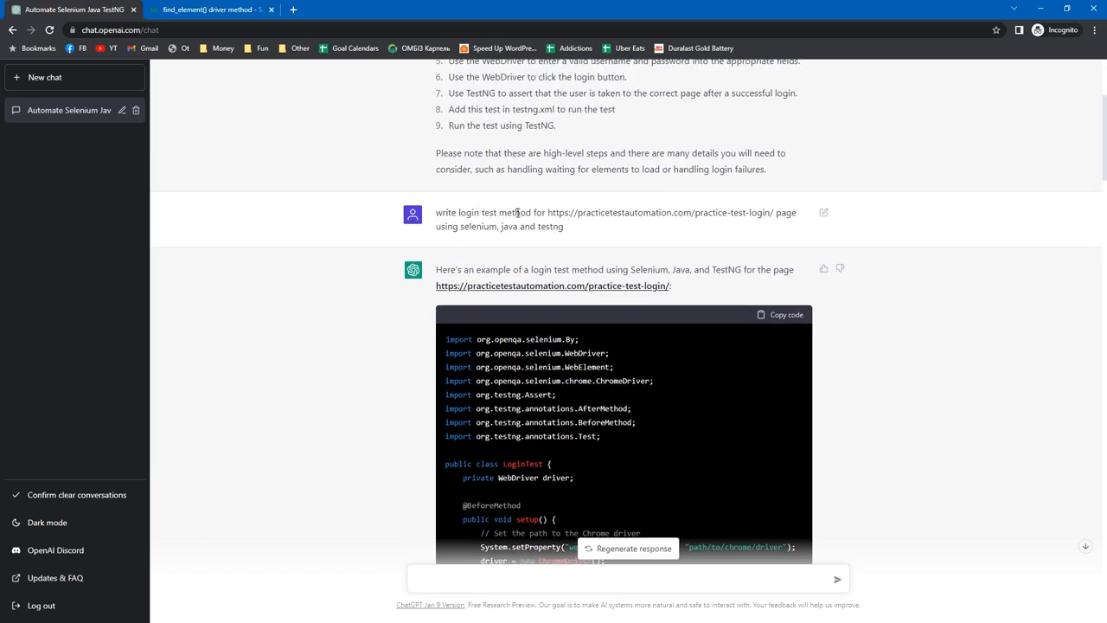
{"action": "left_click_drag", "start_coordinate": [548, 211], "coordinate": [772, 211]}
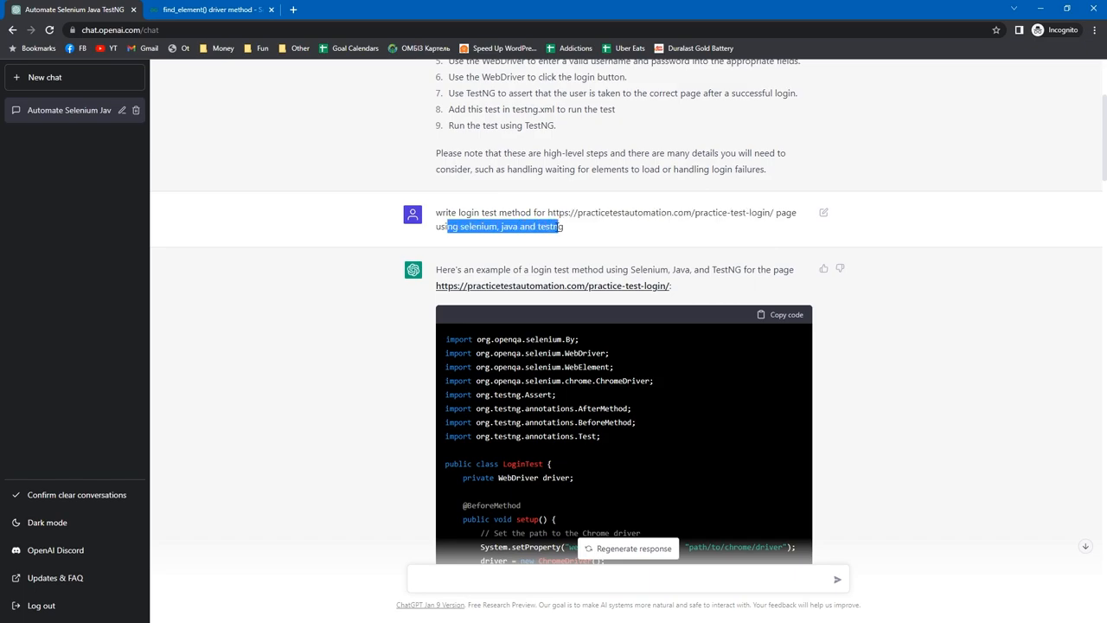
{"action": "mouse_move", "coordinate": [962, 313]}
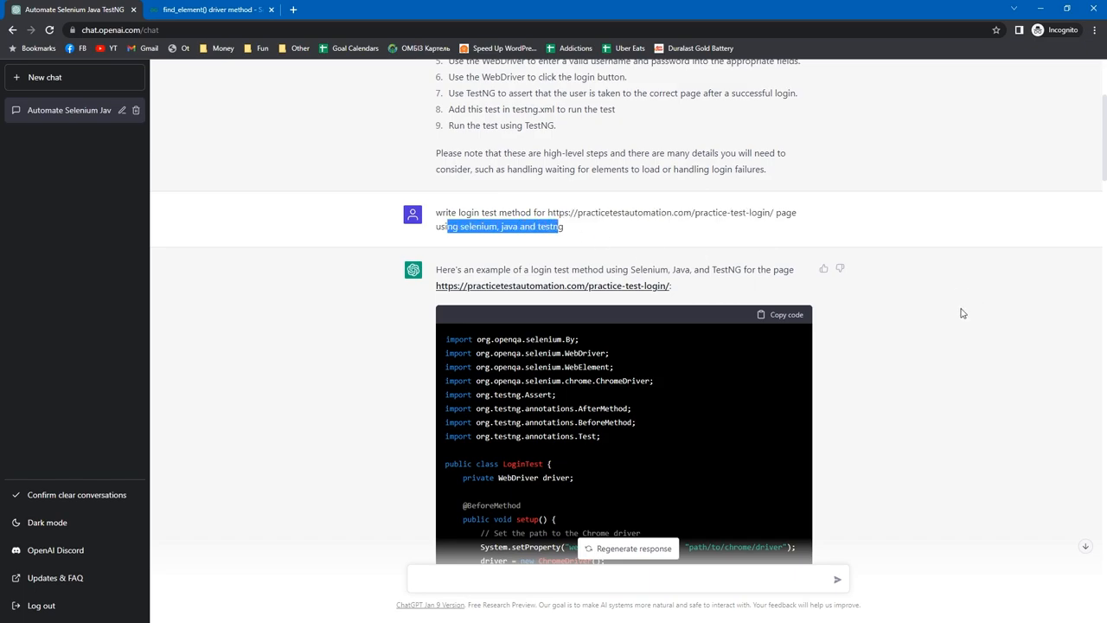
{"action": "scroll", "scroll_direction": "down", "scroll_amount": 3}
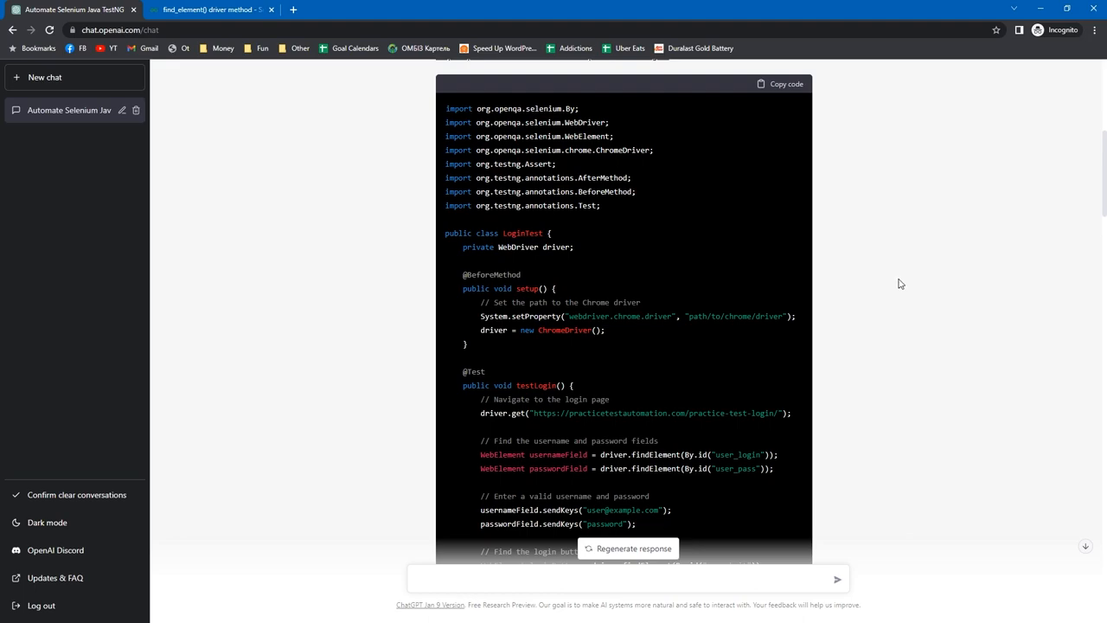
{"action": "mouse_move", "coordinate": [706, 346]}
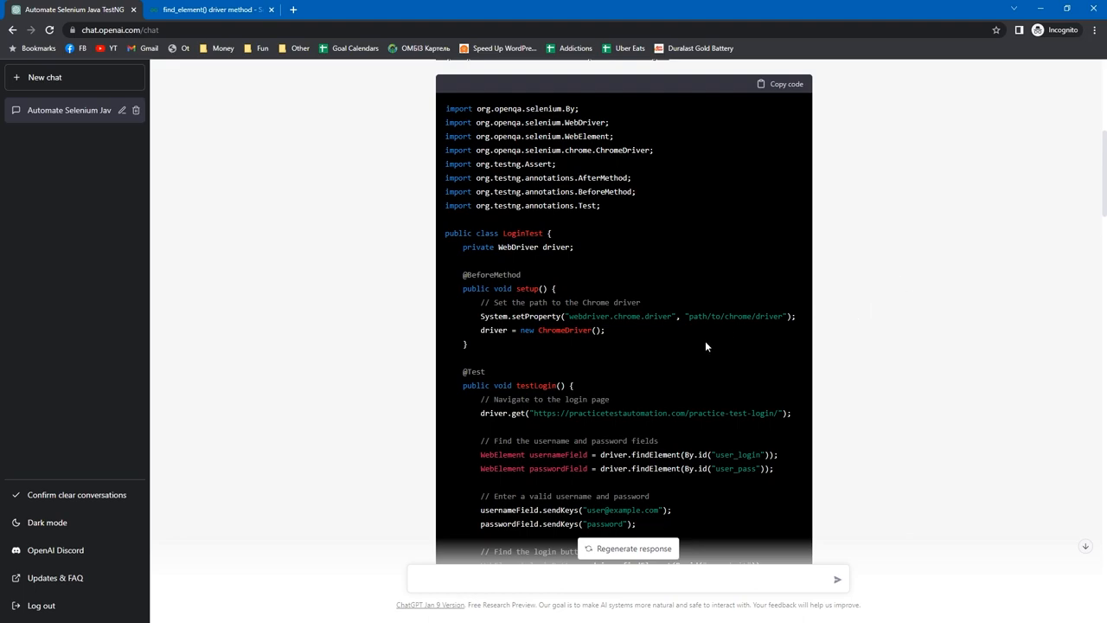
{"action": "mouse_move", "coordinate": [499, 285]}
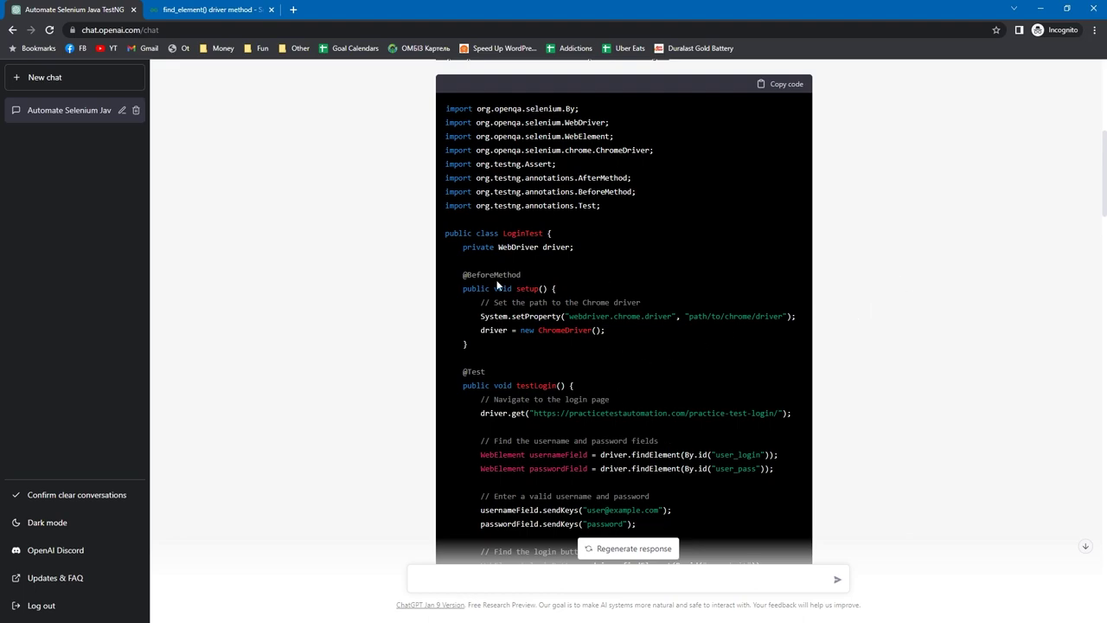
{"action": "scroll", "scroll_direction": "down", "scroll_amount": 3}
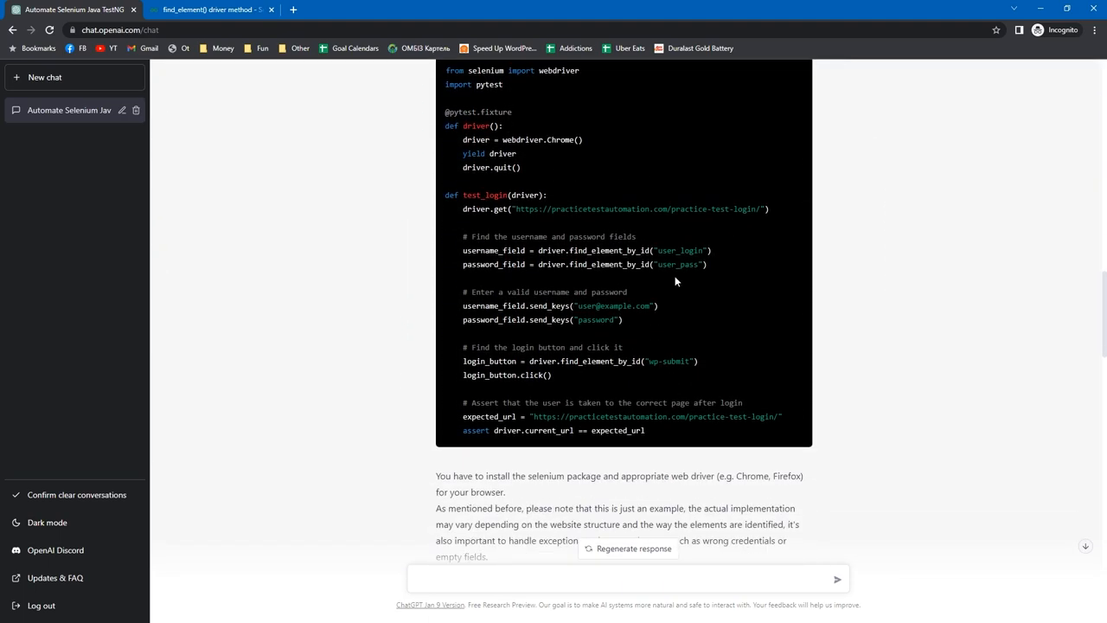
{"action": "scroll", "scroll_direction": "up", "scroll_amount": 3}
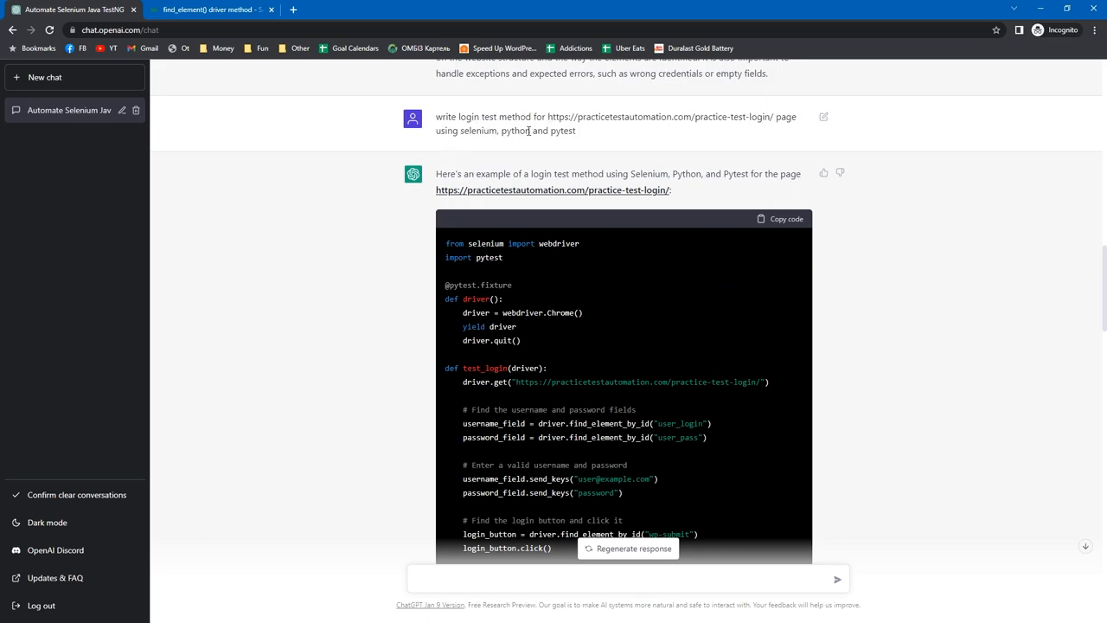
{"action": "scroll", "scroll_direction": "down", "scroll_amount": 3}
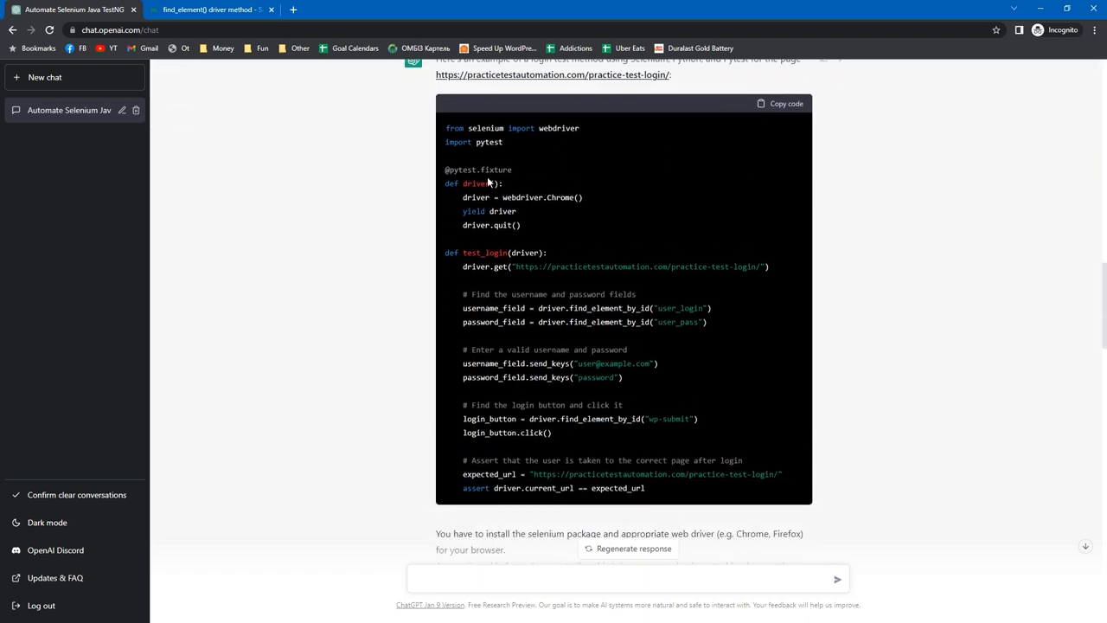
{"action": "mouse_move", "coordinate": [484, 183]}
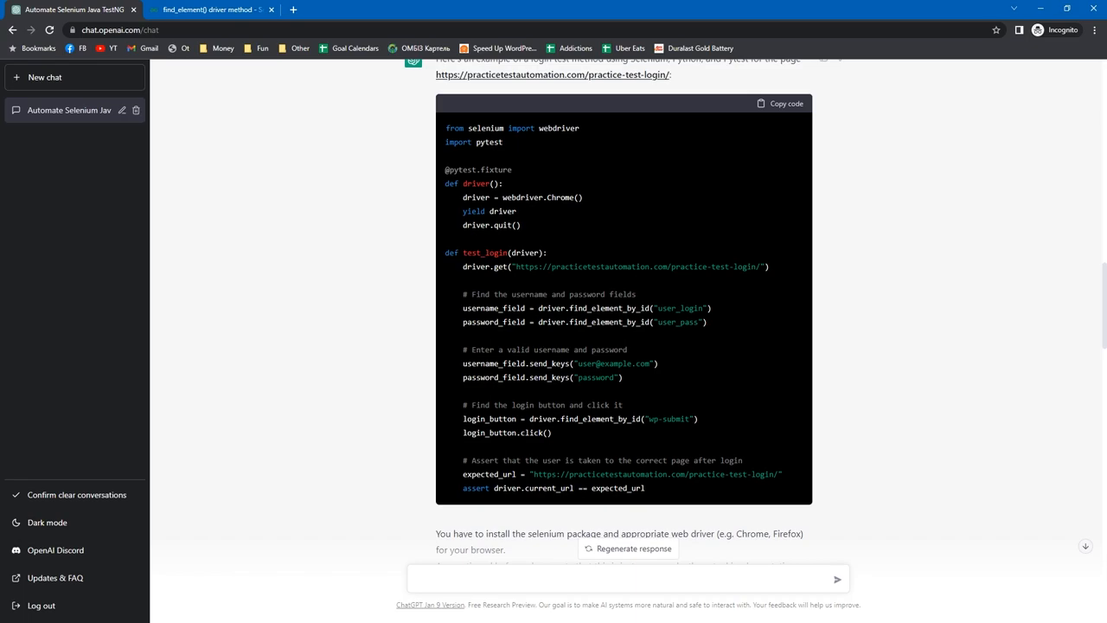
{"action": "double_click", "coordinate": [609, 308]}
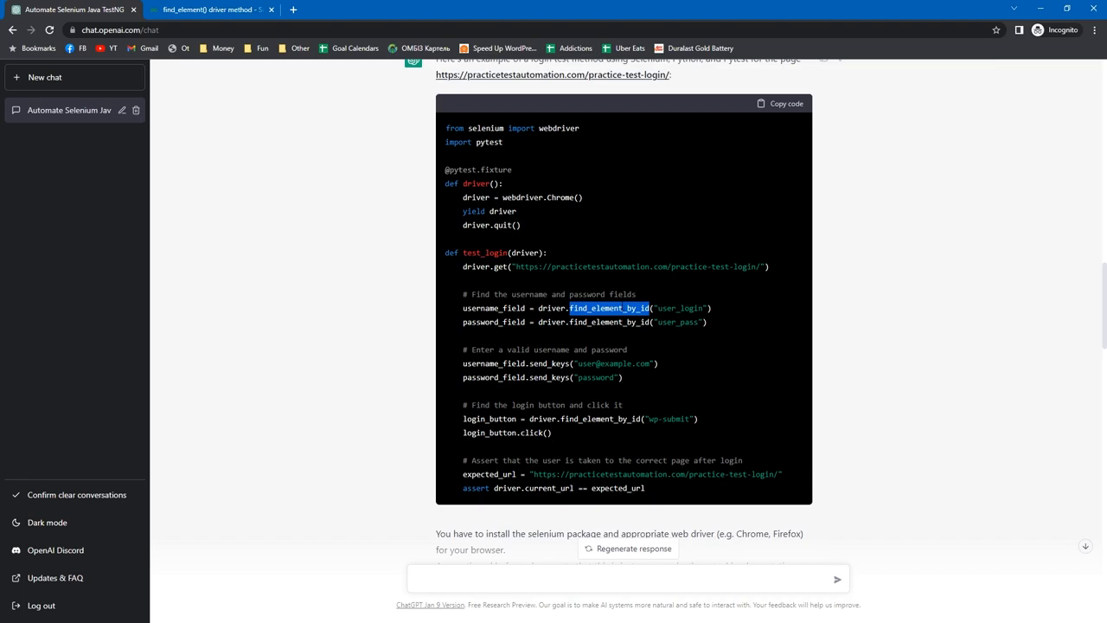
{"action": "mouse_move", "coordinate": [654, 361]}
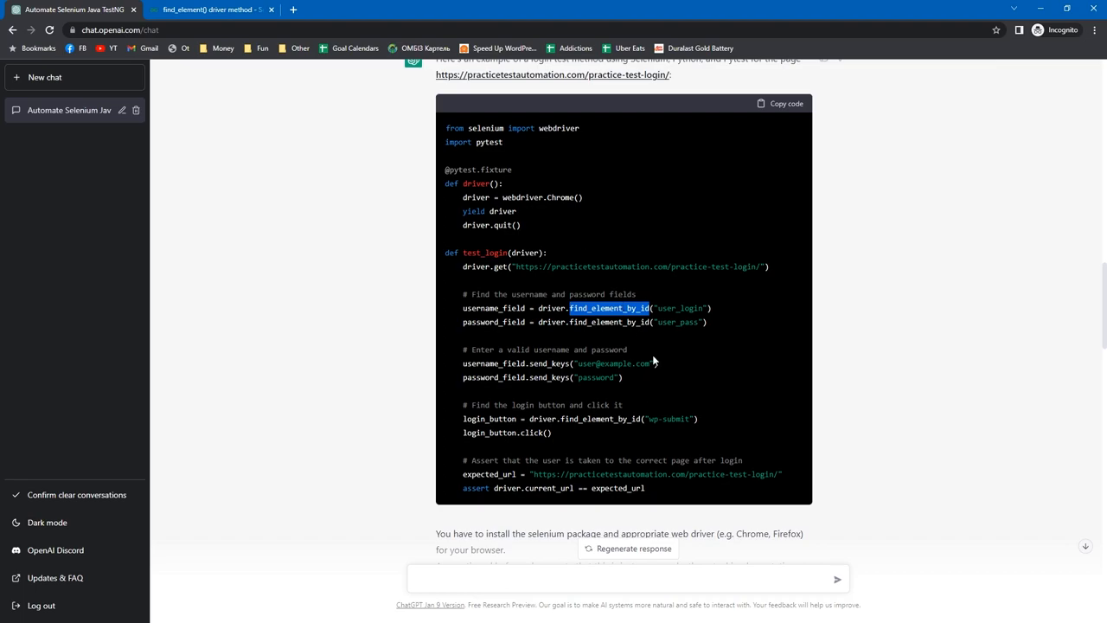
{"action": "mouse_move", "coordinate": [646, 388]}
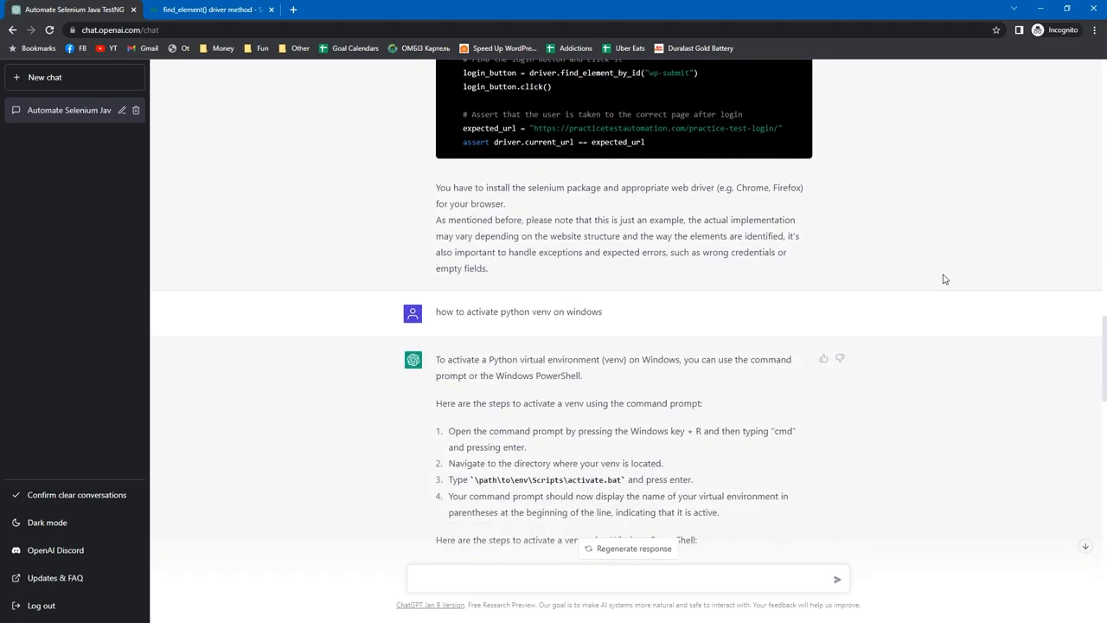
Copy the Selenium 4 pytest login code that uses find_element(By.ID) from the latest answer.
{"action": "scroll", "scroll_direction": "down", "scroll_amount": 3}
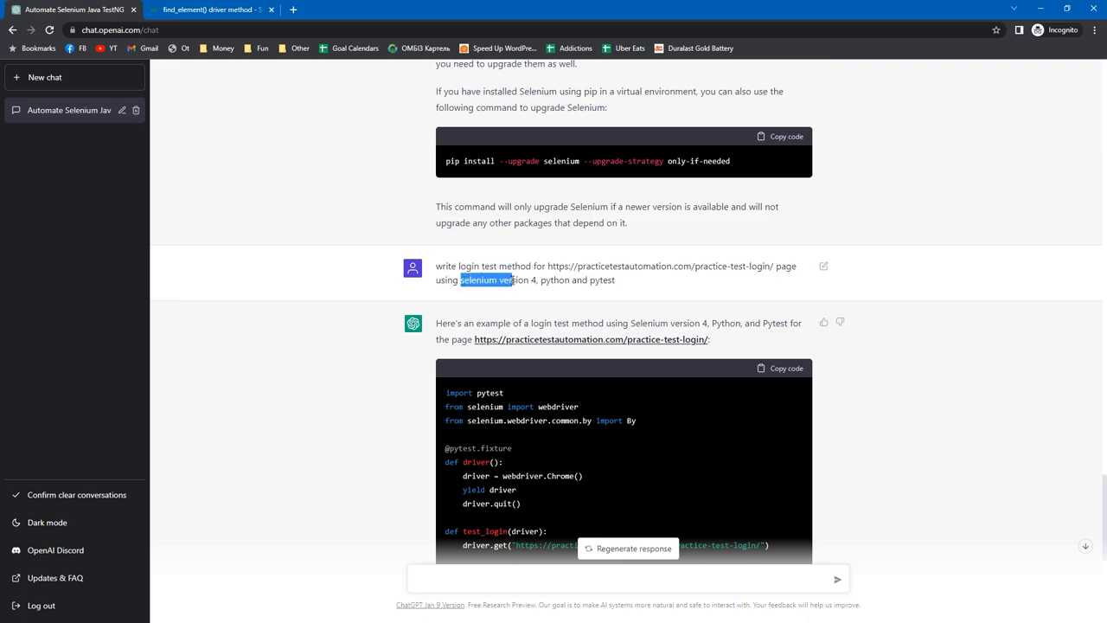
{"action": "scroll", "scroll_direction": "down", "scroll_amount": 3}
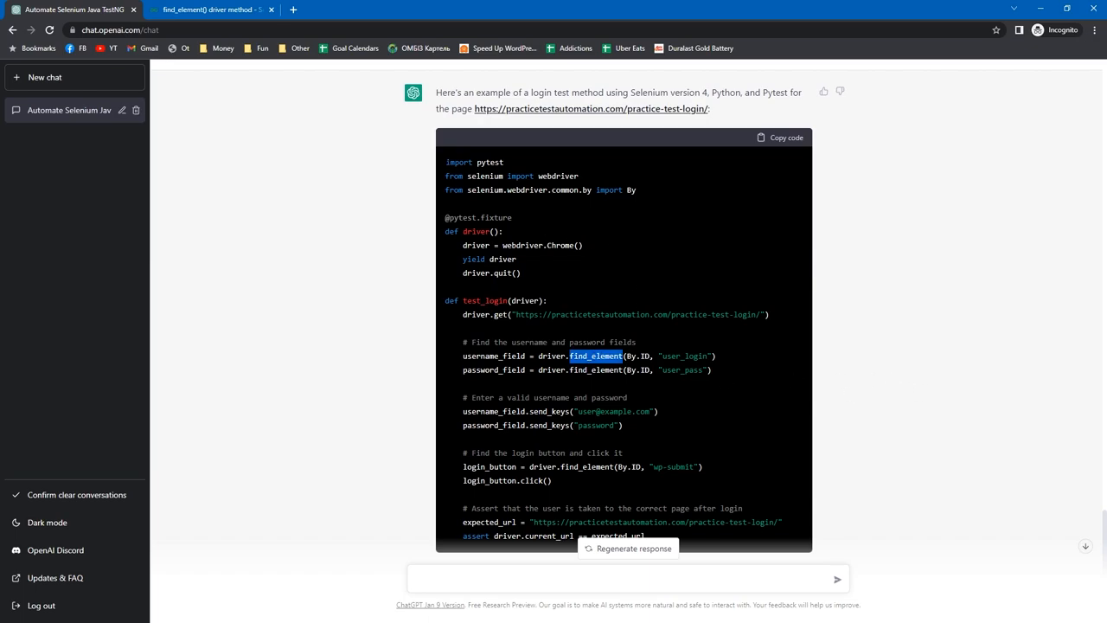
{"action": "left_click", "coordinate": [786, 139]}
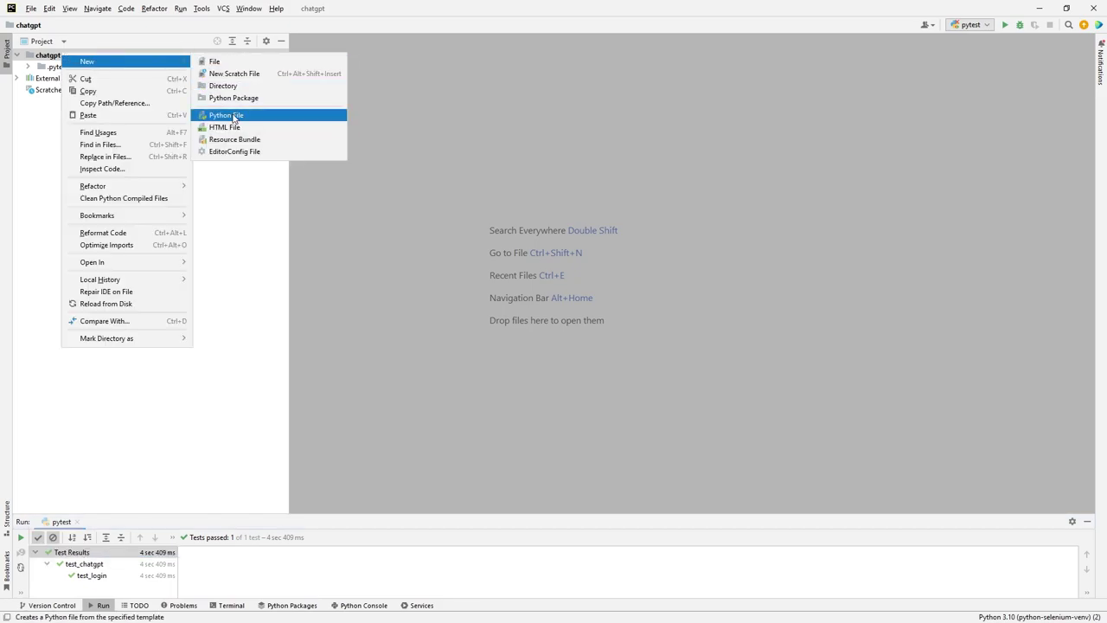
Create a new Python file named login_test in the chatgpt project.
{"action": "left_click", "coordinate": [225, 114]}
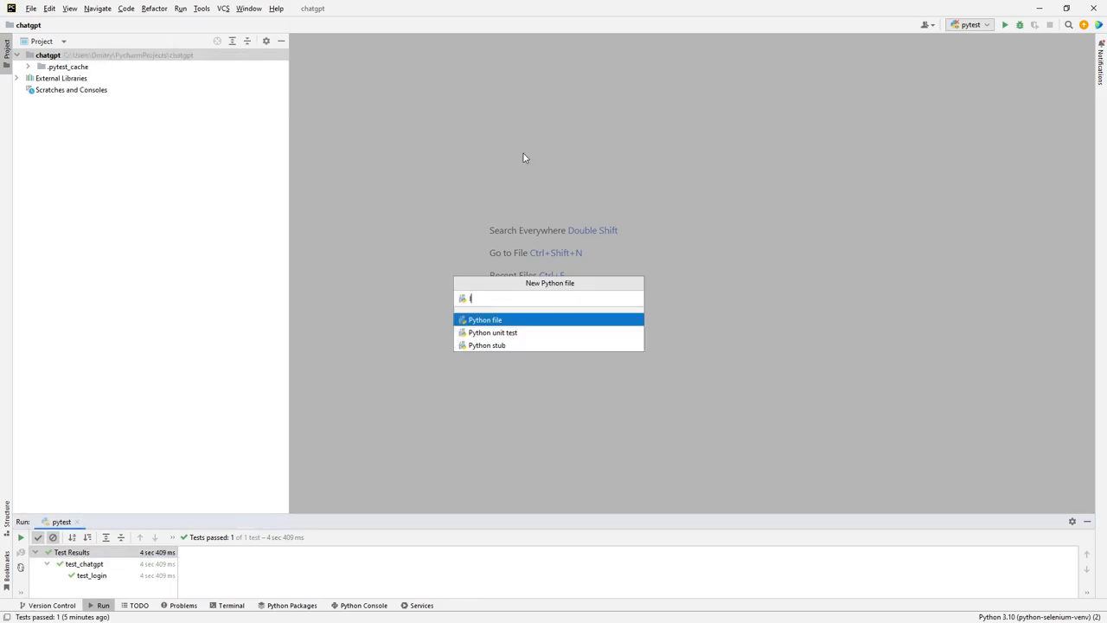
{"action": "type", "text": "login_tes"}
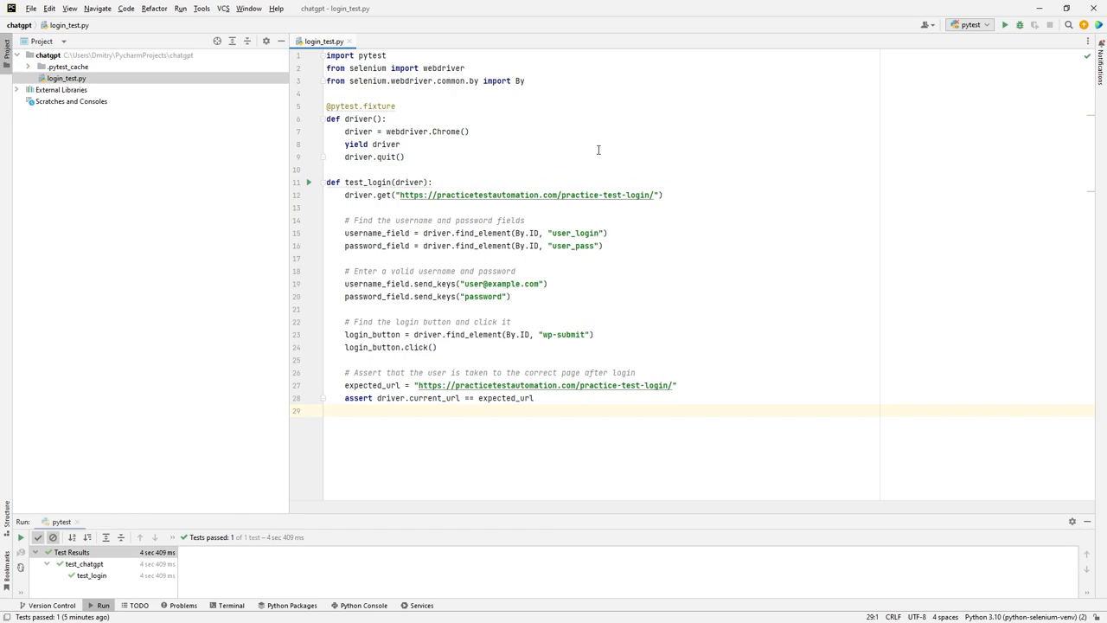
{"action": "mouse_move", "coordinate": [184, 41]}
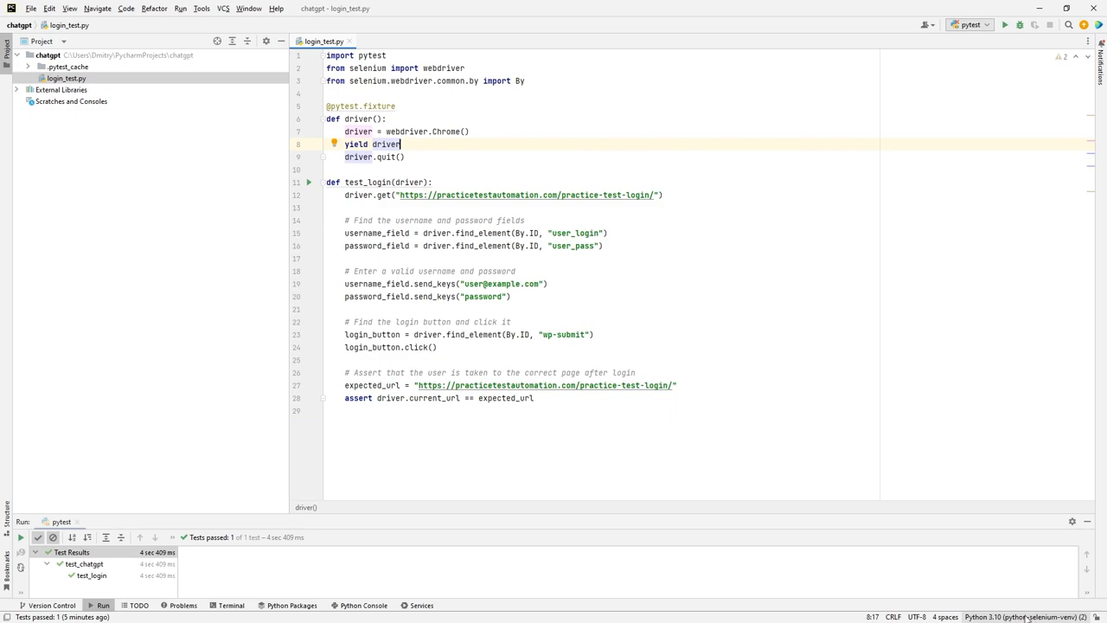
{"action": "mouse_move", "coordinate": [1038, 616]}
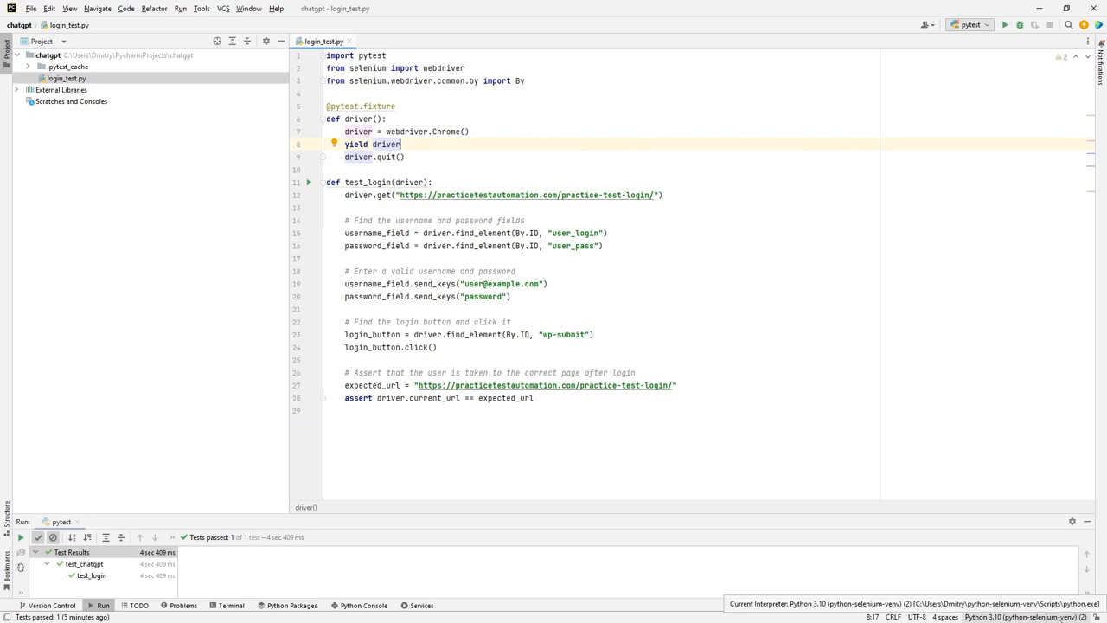
{"action": "left_click", "coordinate": [515, 270]}
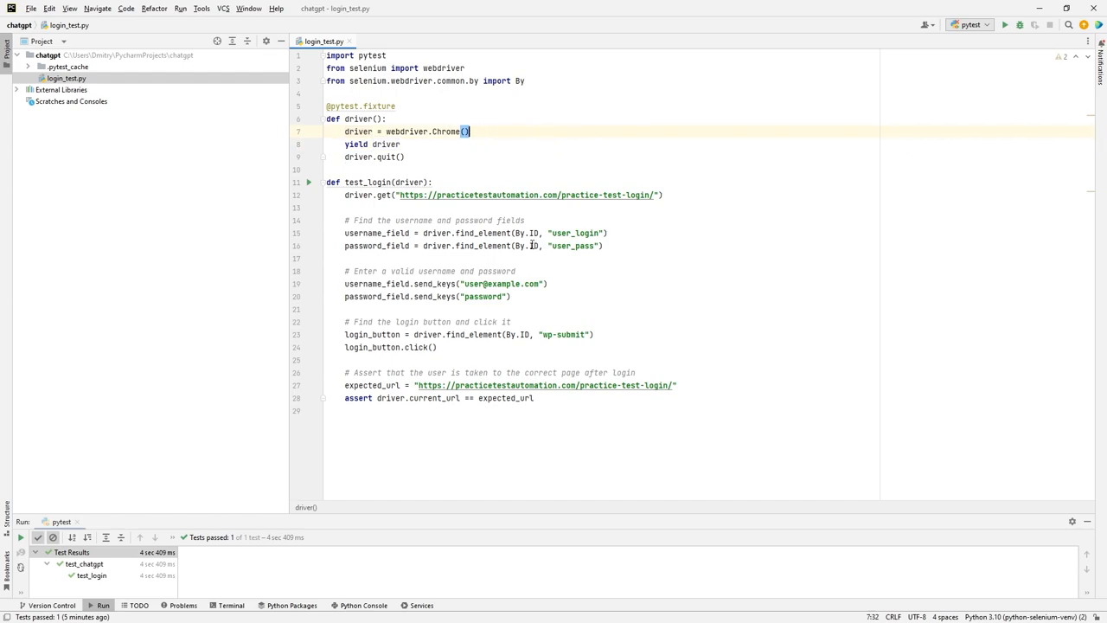
{"action": "mouse_move", "coordinate": [647, 263]}
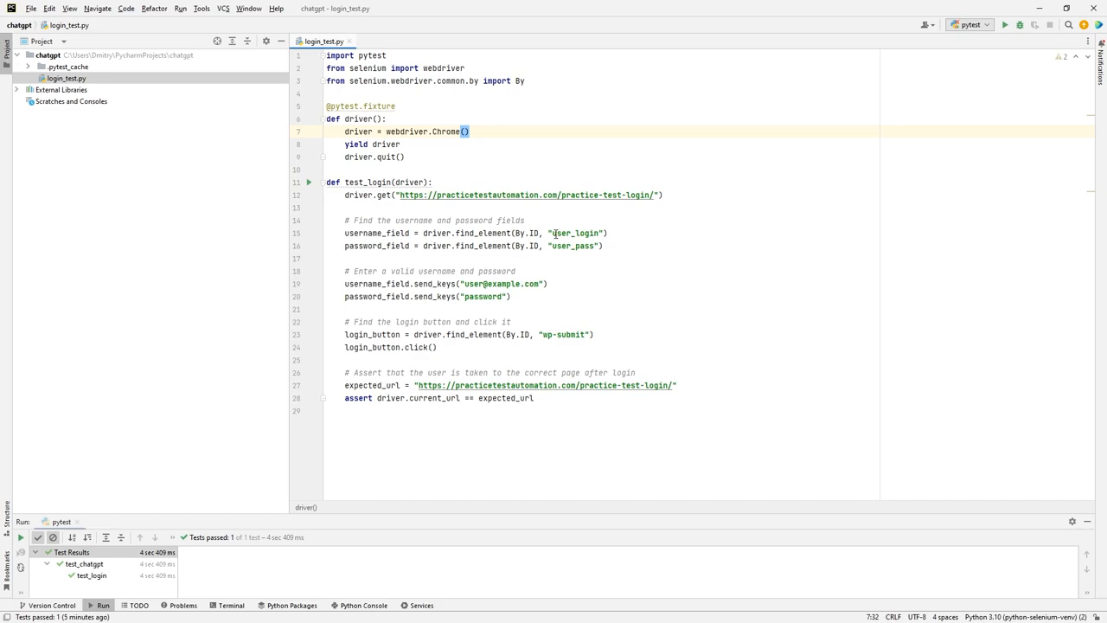
Change the locator IDs from user_login and user_pass to username and password.
{"action": "double_click", "coordinate": [580, 232]}
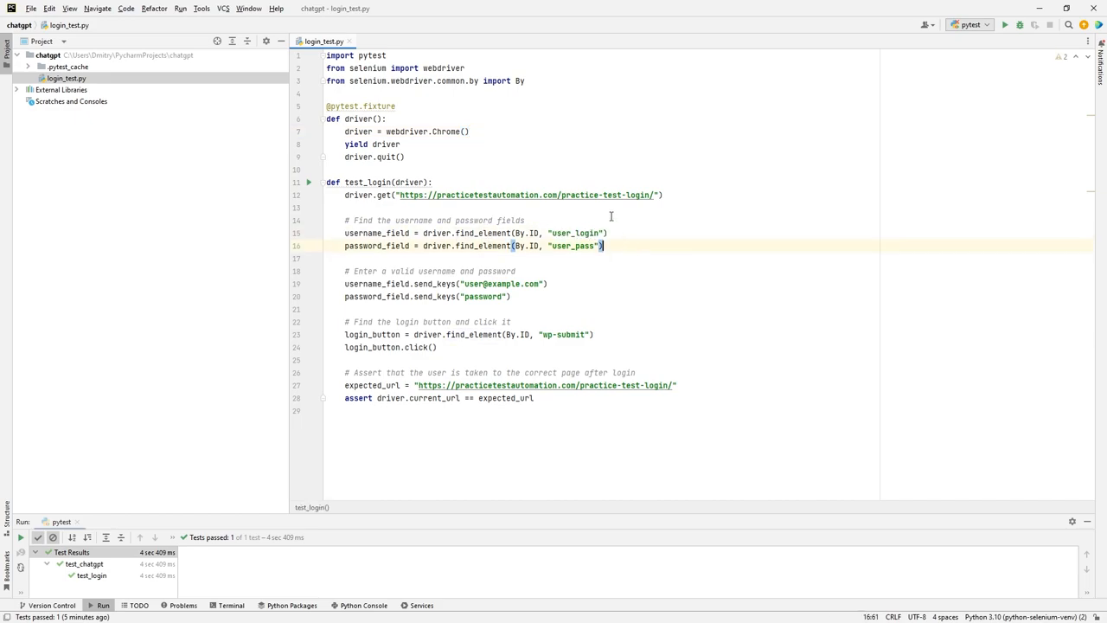
{"action": "double_click", "coordinate": [577, 231]}
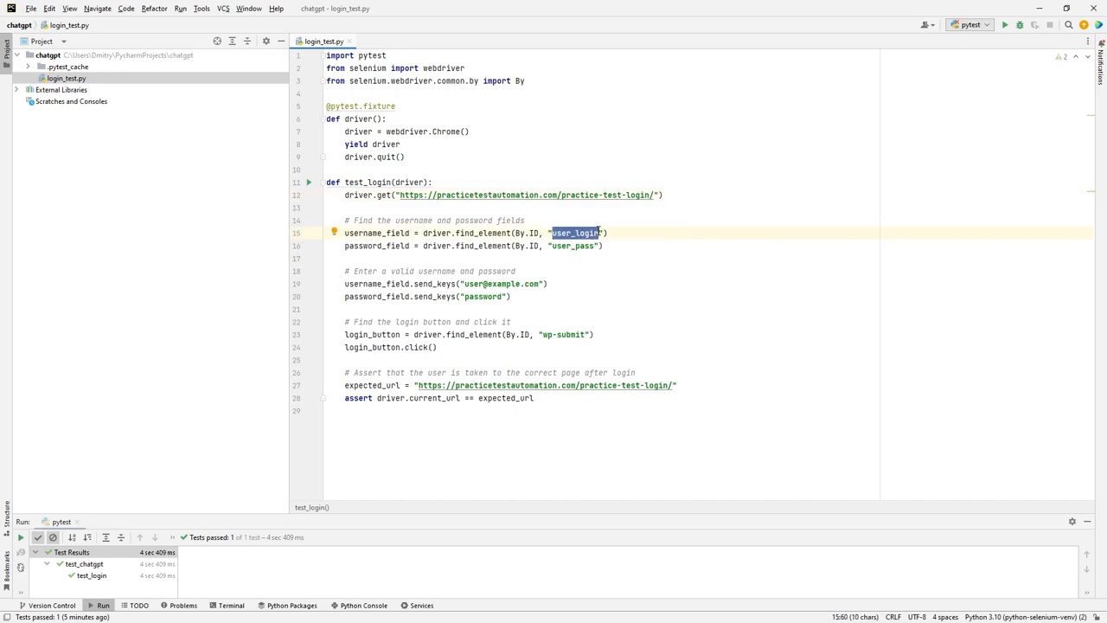
{"action": "type", "text": "username"}
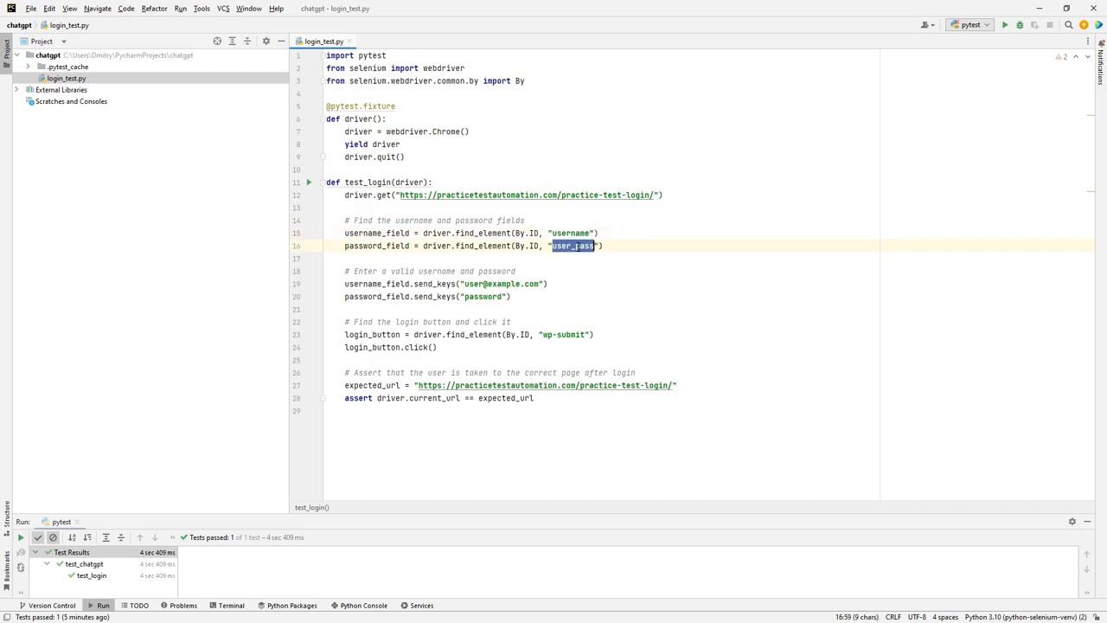
{"action": "type", "text": "password"}
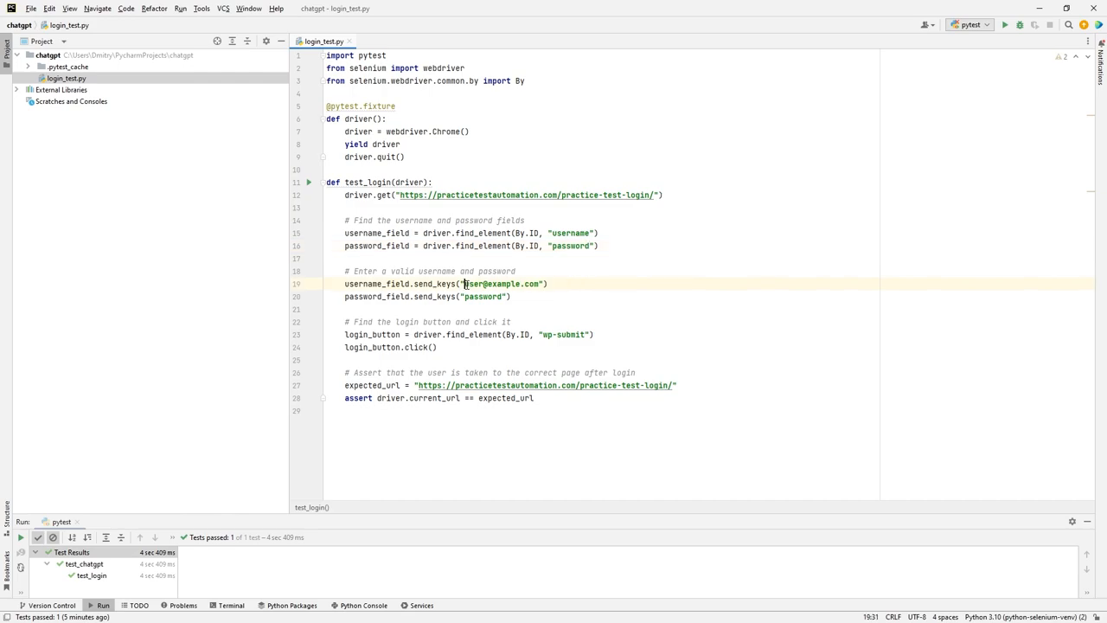
{"action": "double_click", "coordinate": [498, 284]}
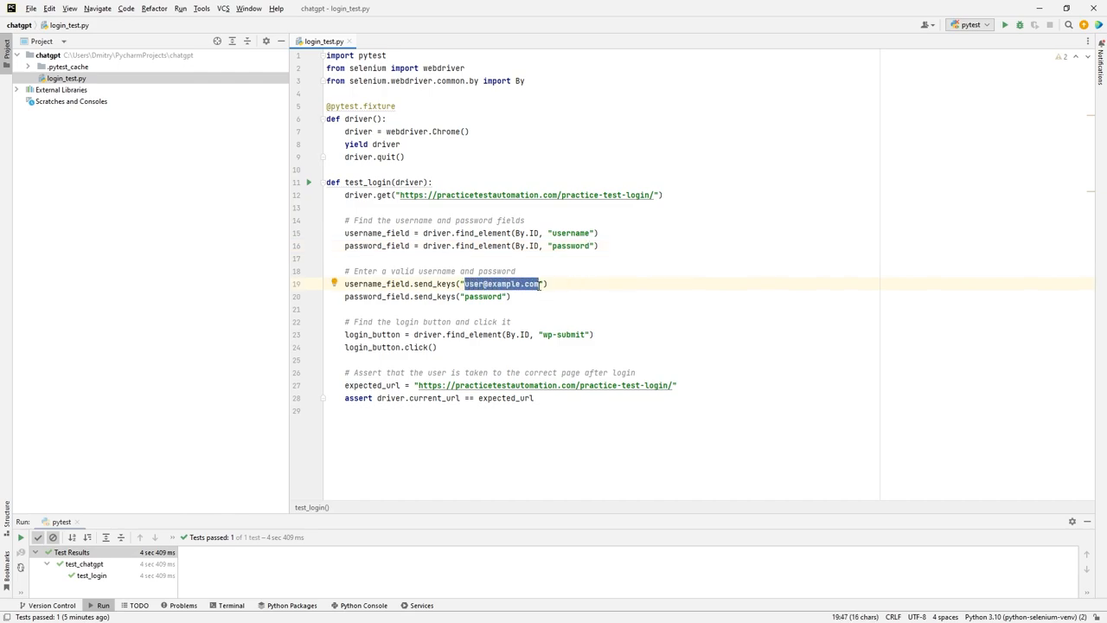
{"action": "type", "text": "student"}
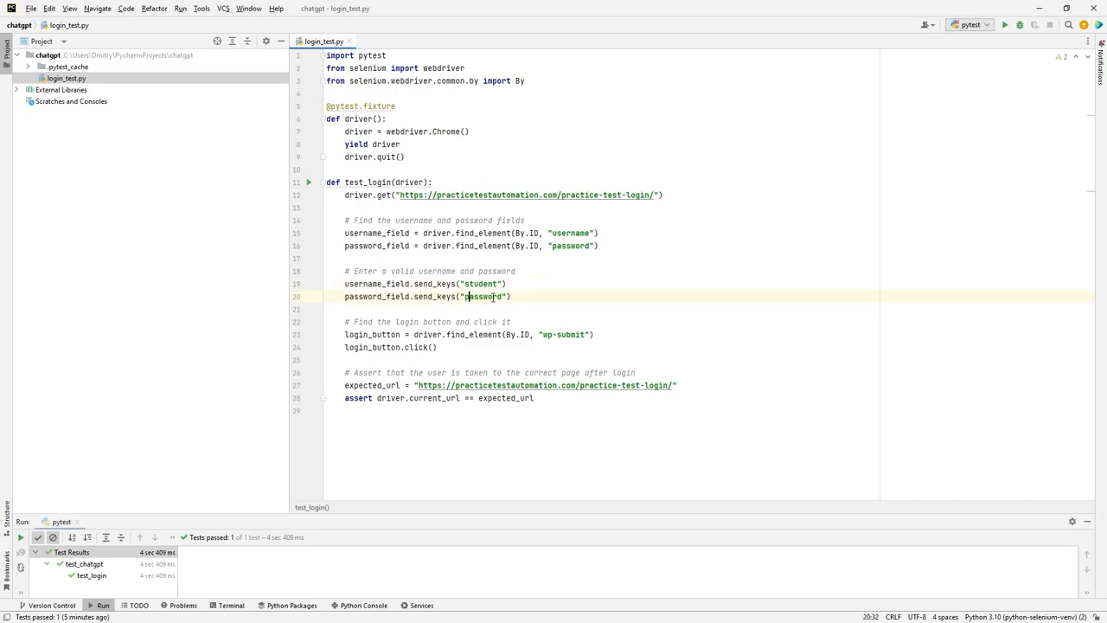
{"action": "type", "text": "Password"}
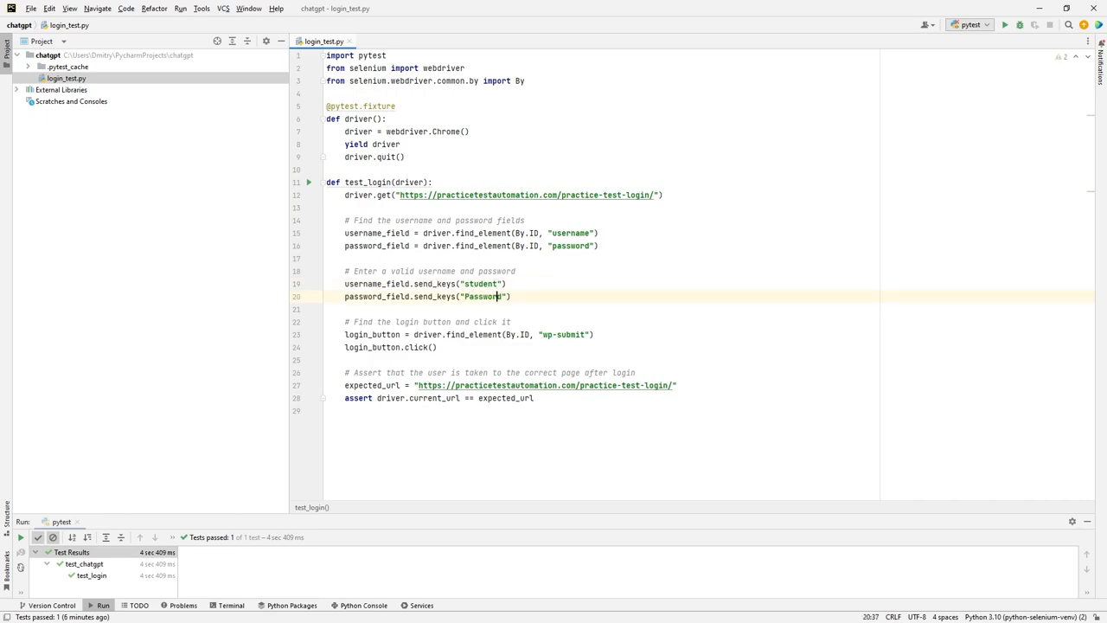
{"action": "type", "text": "123"}
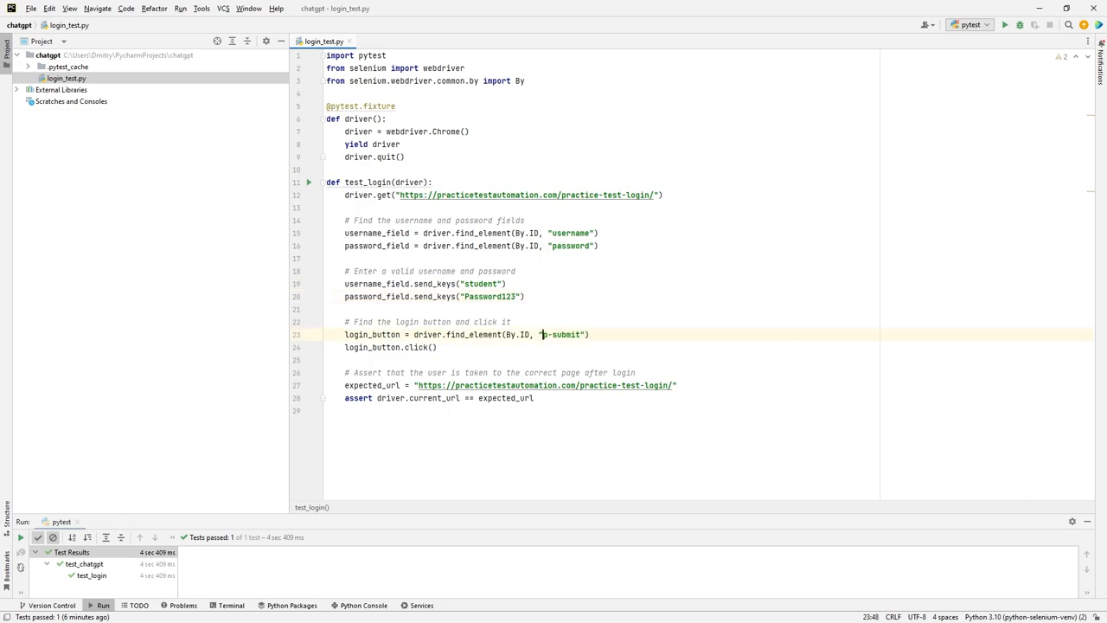
{"action": "type", "text": "submit"}
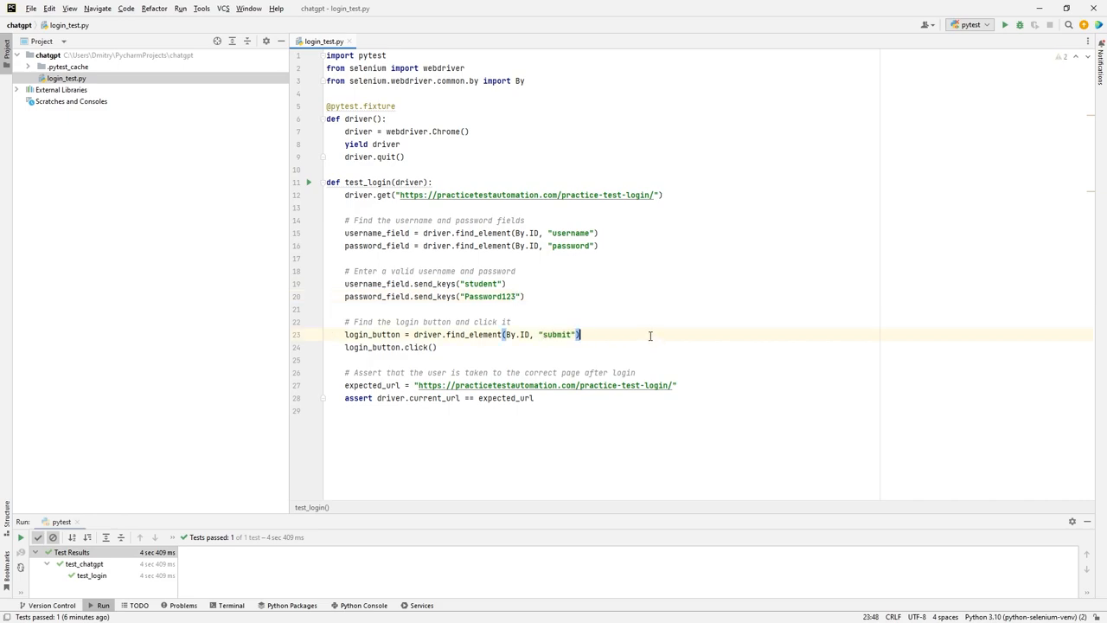
{"action": "mouse_move", "coordinate": [696, 324]}
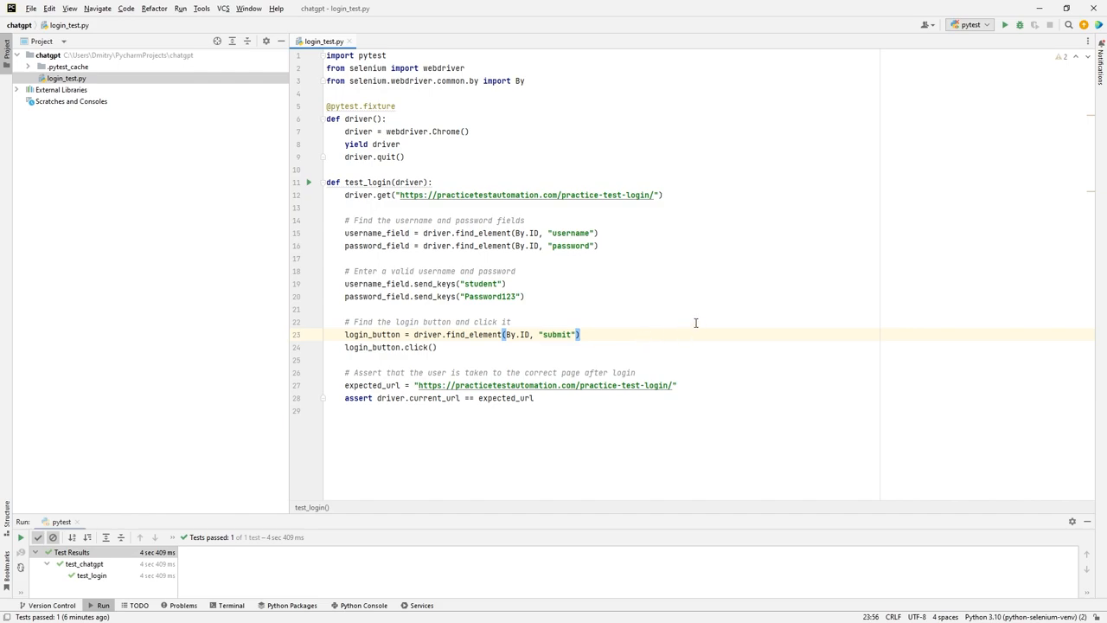
{"action": "left_click", "coordinate": [630, 334]}
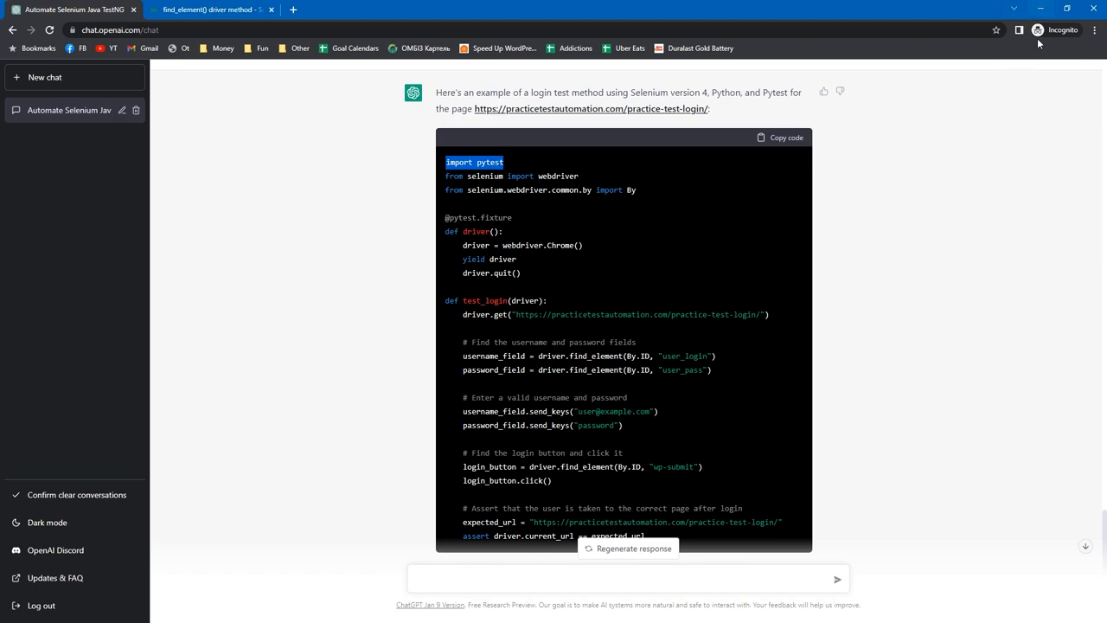
{"action": "mouse_move", "coordinate": [758, 26]}
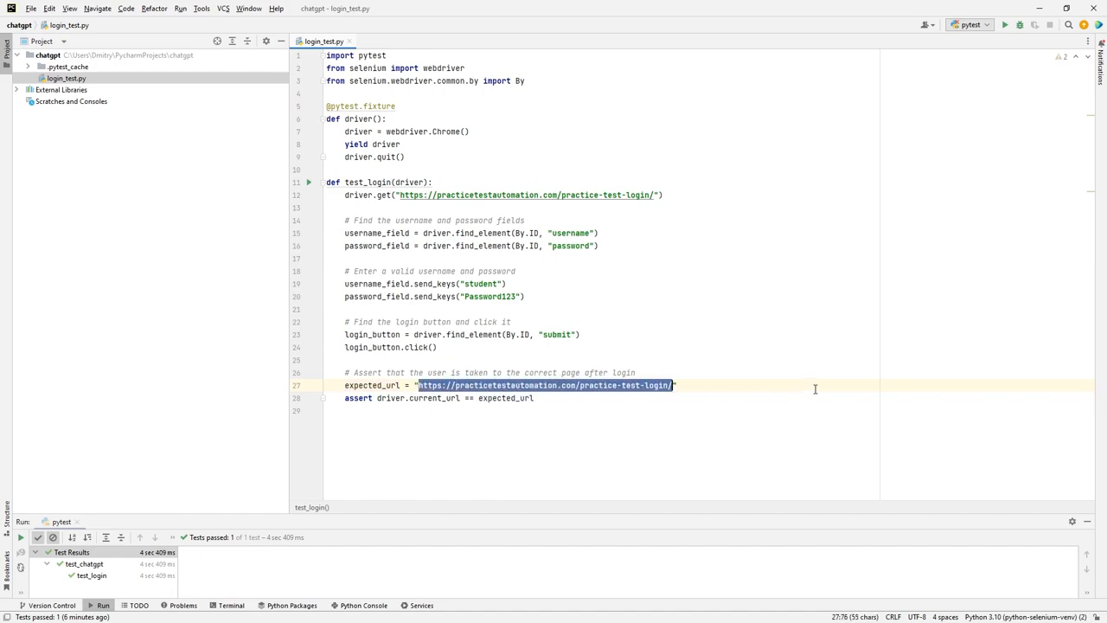
{"action": "type", "text": "https://practicetestautomation.com/logged-in-successfully/"}
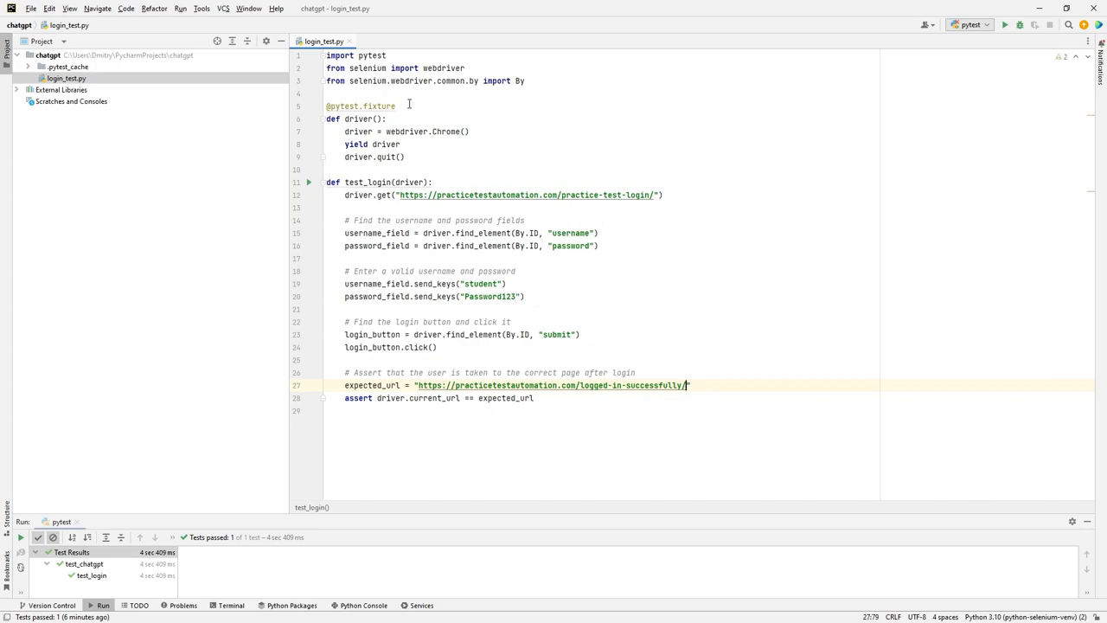
{"action": "double_click", "coordinate": [571, 232]}
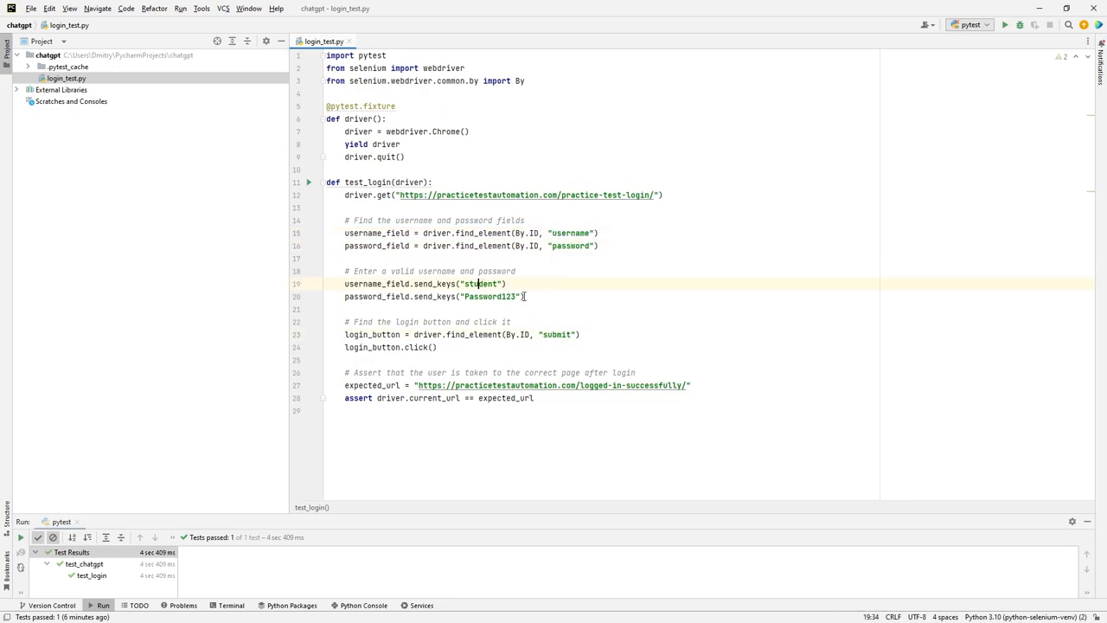
{"action": "double_click", "coordinate": [480, 284]}
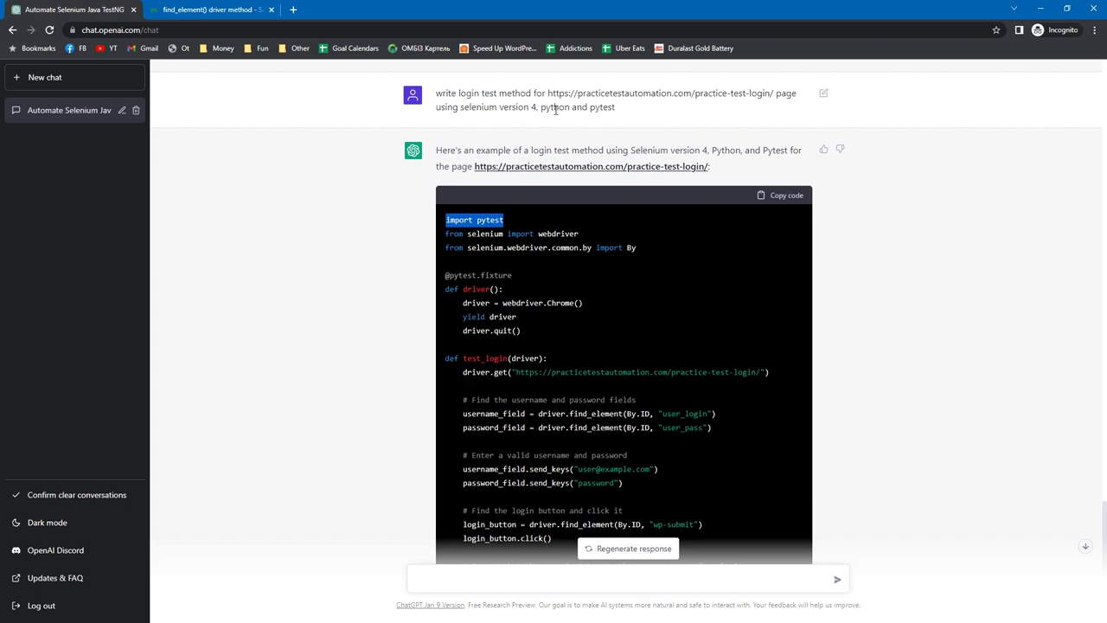
{"action": "mouse_move", "coordinate": [630, 148]}
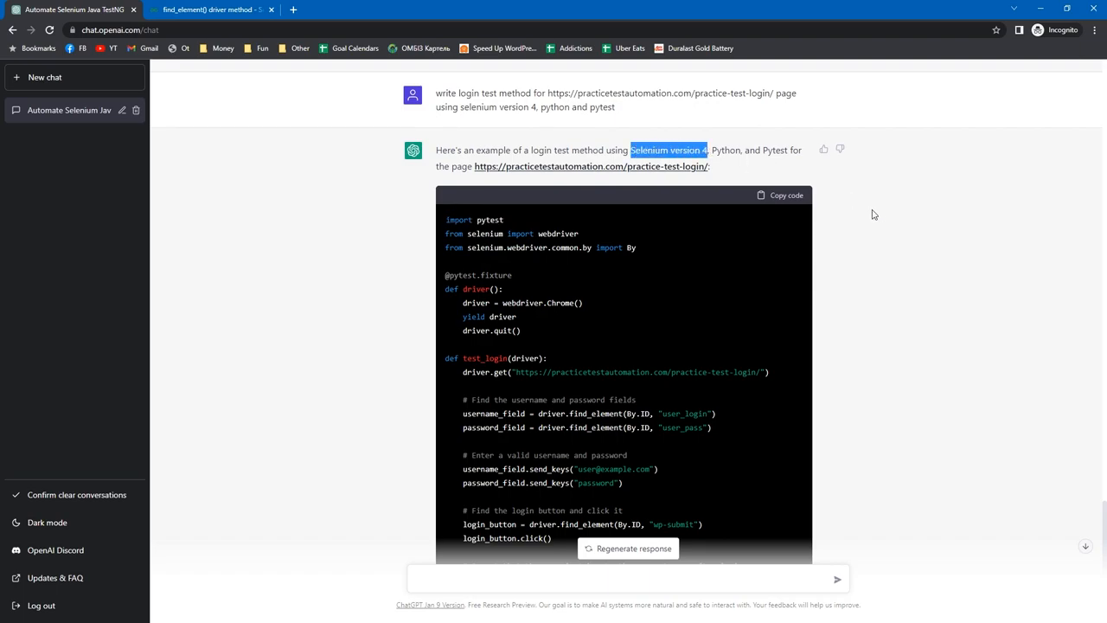
{"action": "mouse_move", "coordinate": [613, 292]}
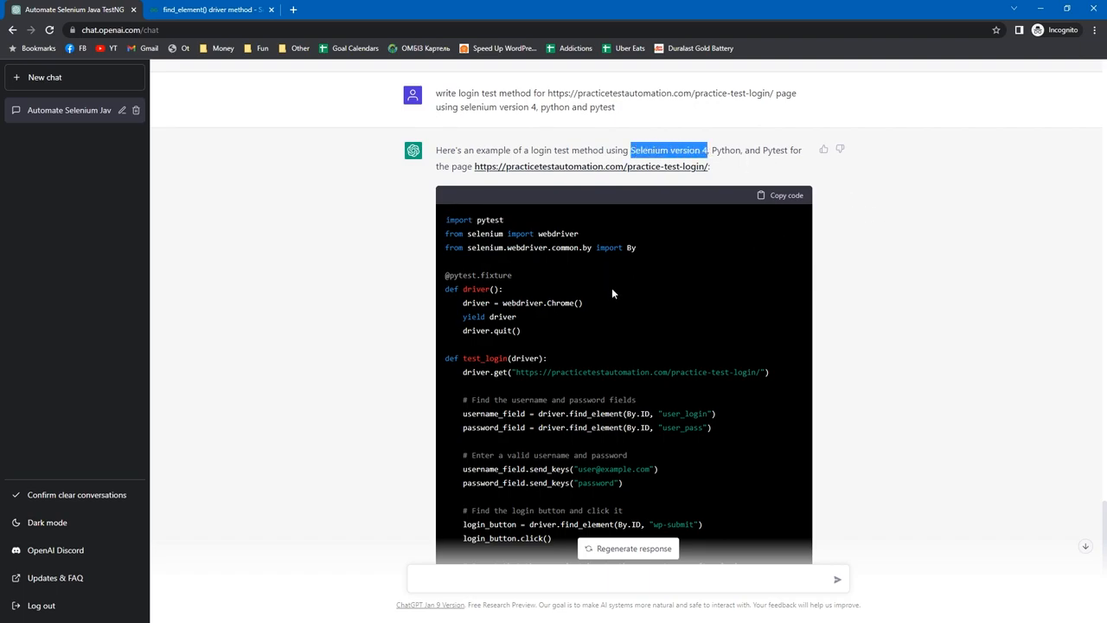
{"action": "mouse_move", "coordinate": [685, 341]}
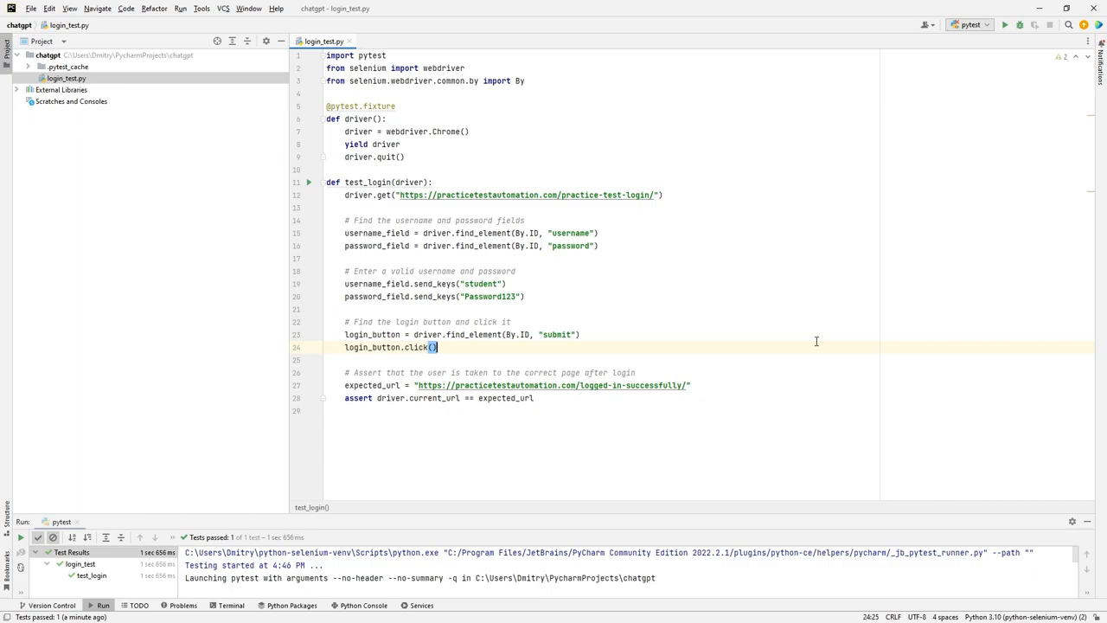
{"action": "mouse_move", "coordinate": [988, 294]}
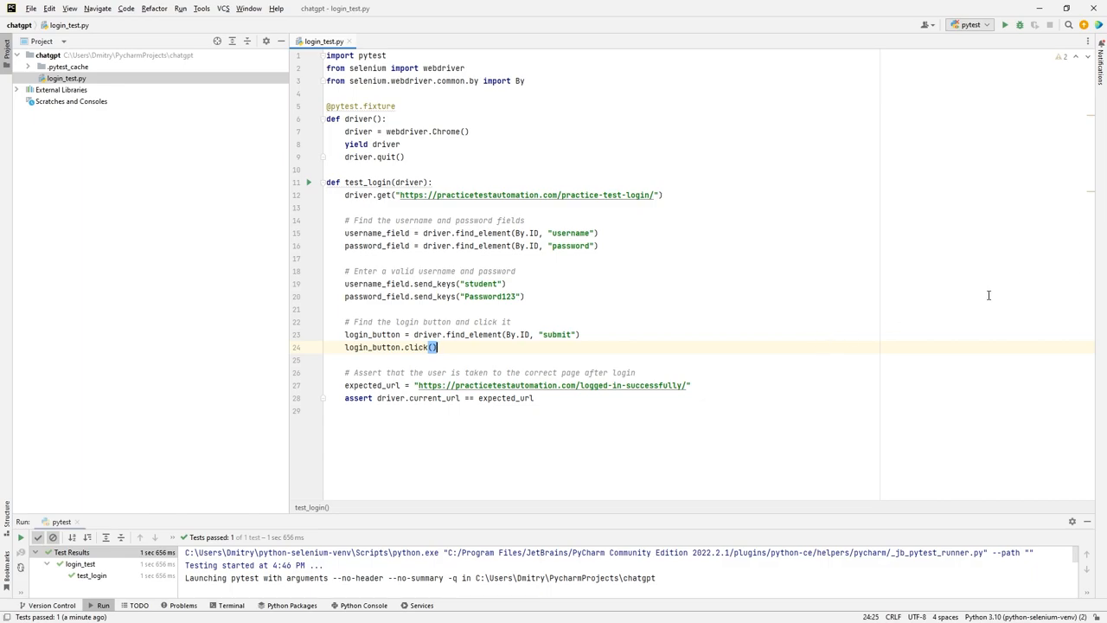
{"action": "mouse_move", "coordinate": [886, 405]}
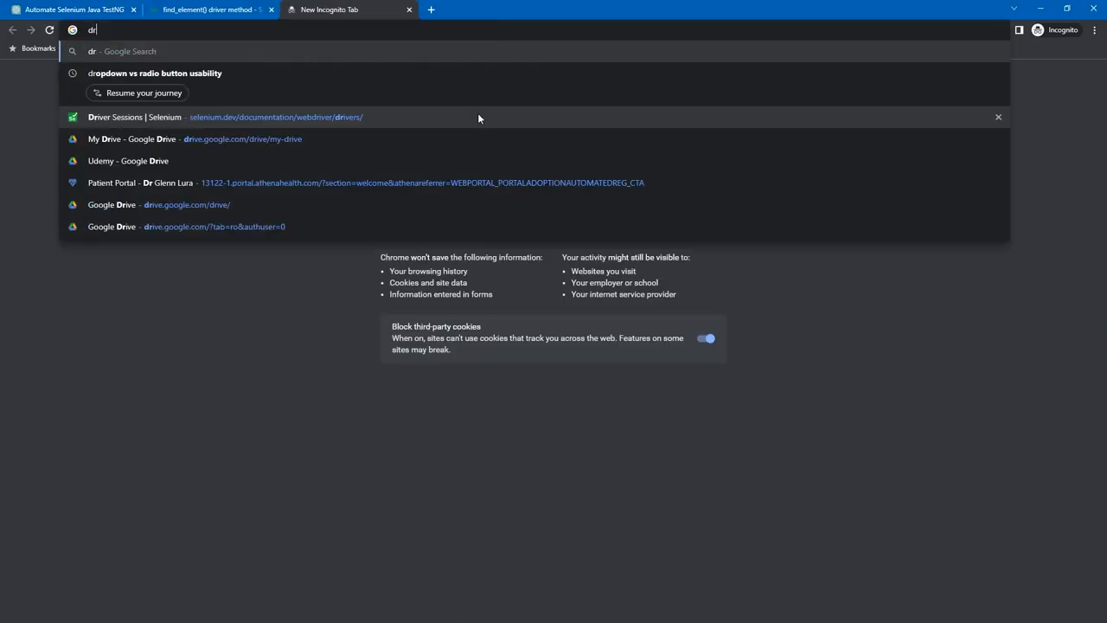
Go to Dmitry Shyshkin's Udemy instructor profile and scroll to the My courses list.
{"action": "type", "text": "mitry"}
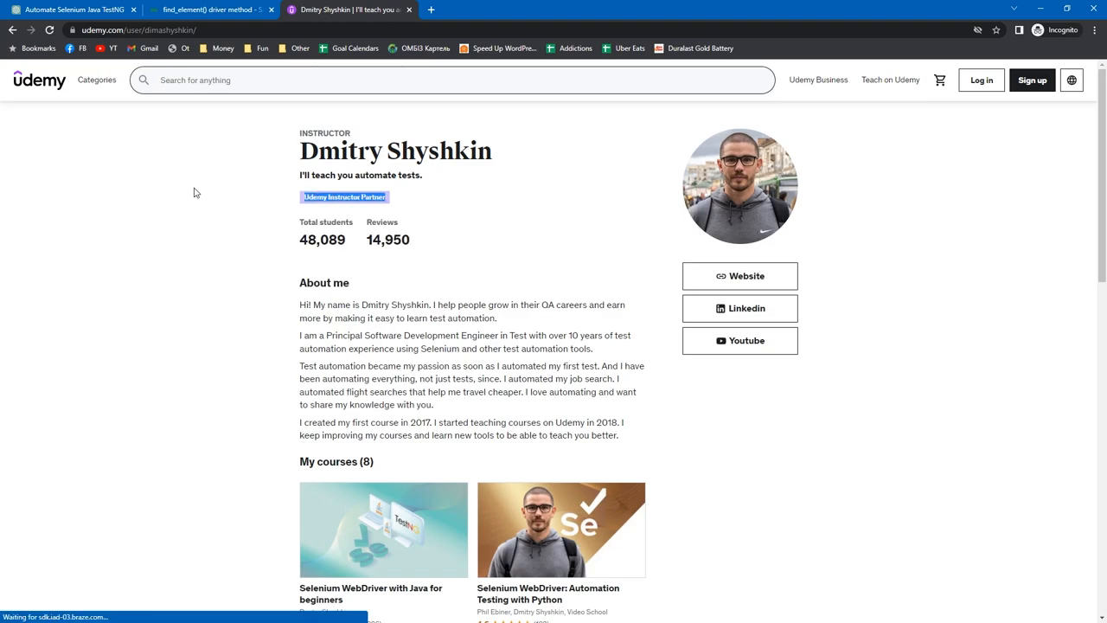
{"action": "scroll", "scroll_direction": "down", "scroll_amount": 3}
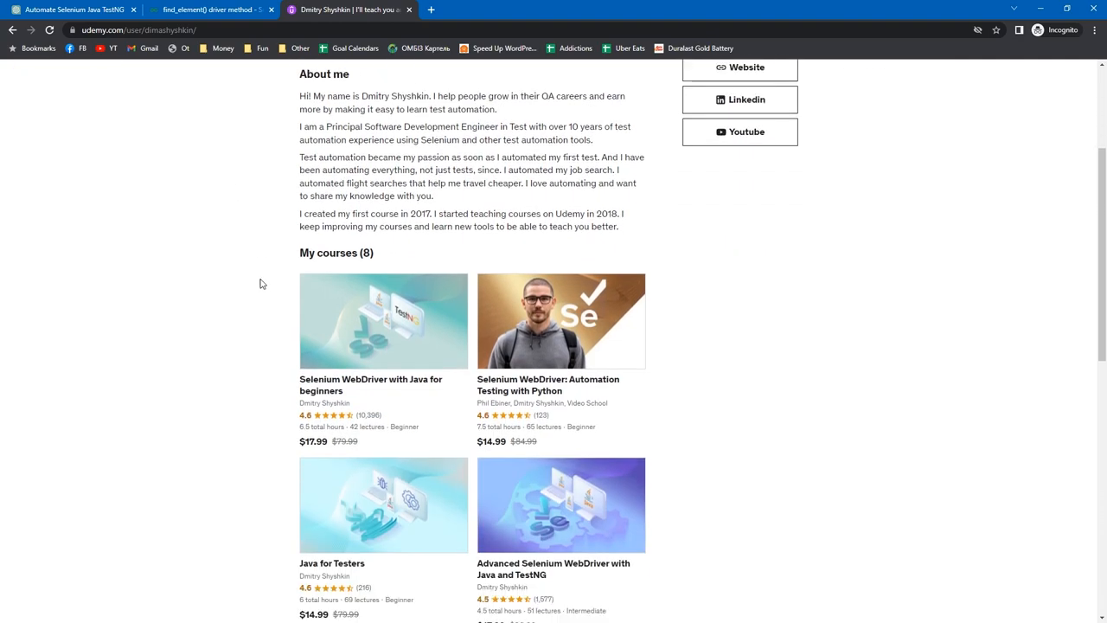
{"action": "scroll", "scroll_direction": "down", "scroll_amount": 3}
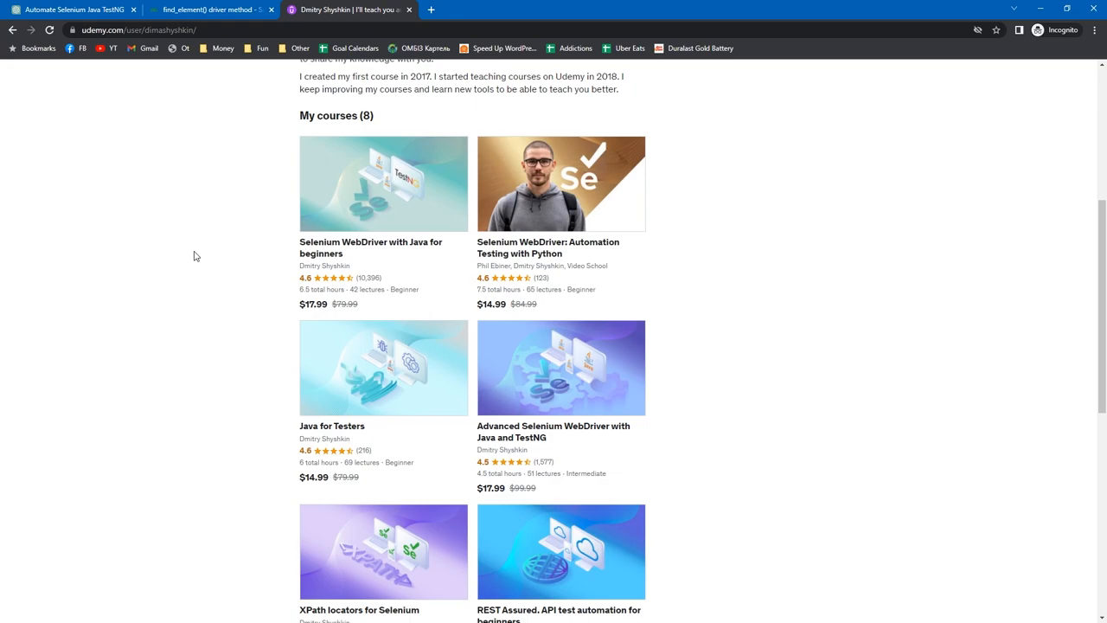
{"action": "mouse_move", "coordinate": [207, 255]}
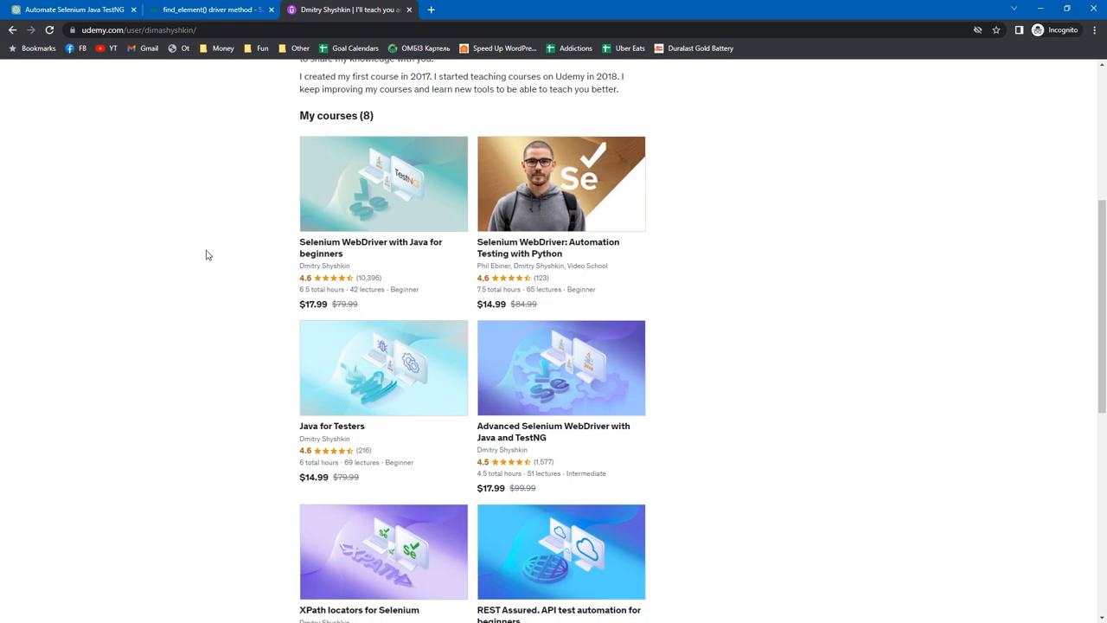
{"action": "mouse_move", "coordinate": [531, 304]}
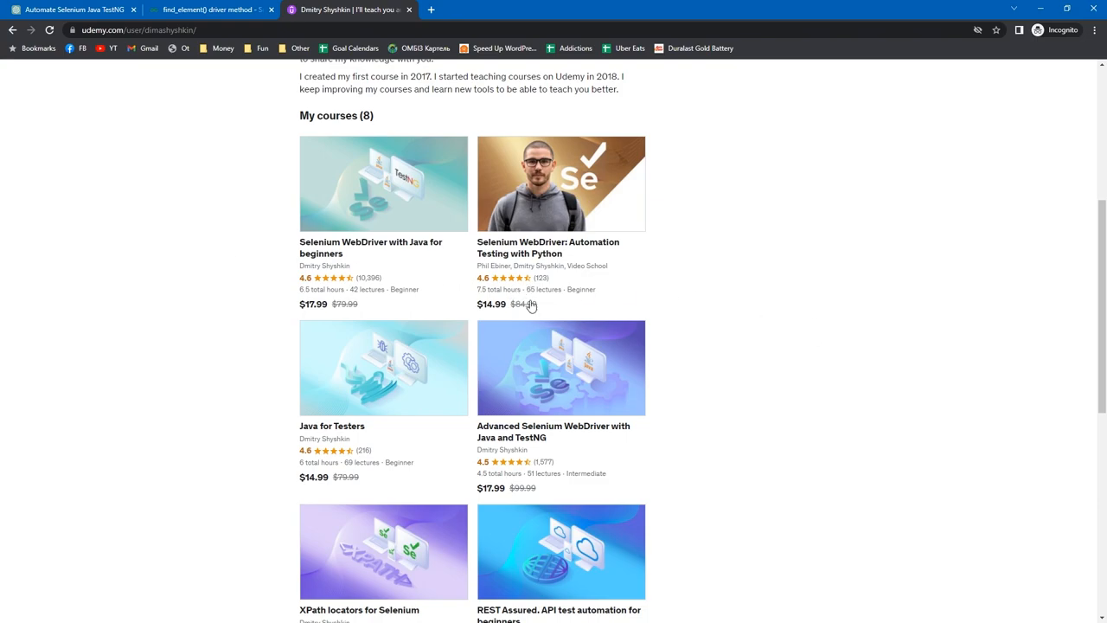
{"action": "mouse_move", "coordinate": [391, 253]}
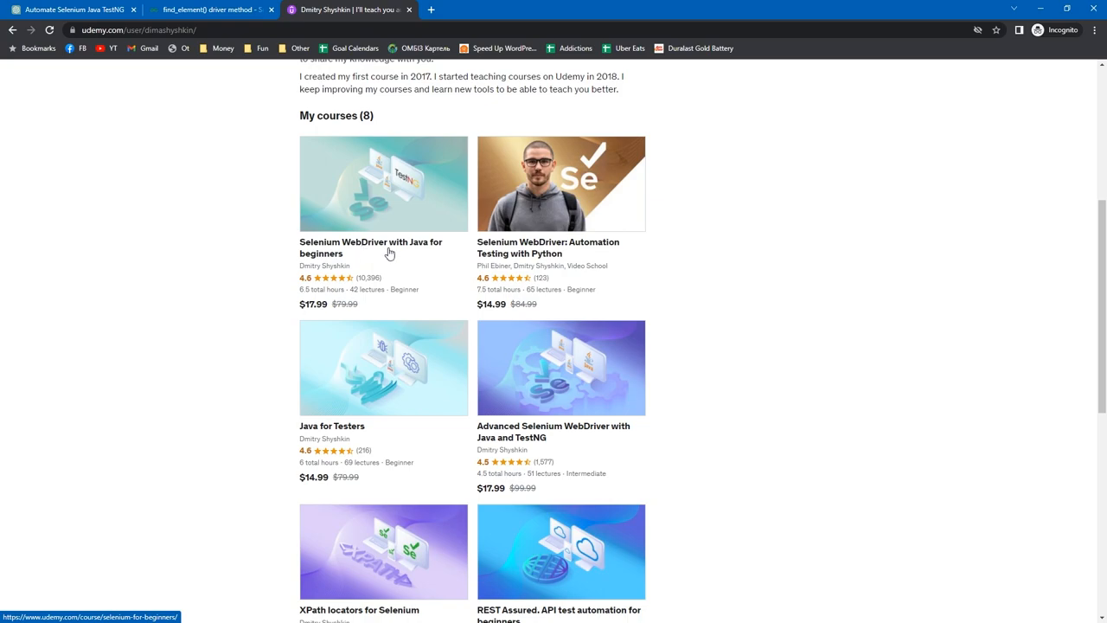
{"action": "mouse_move", "coordinate": [433, 252]}
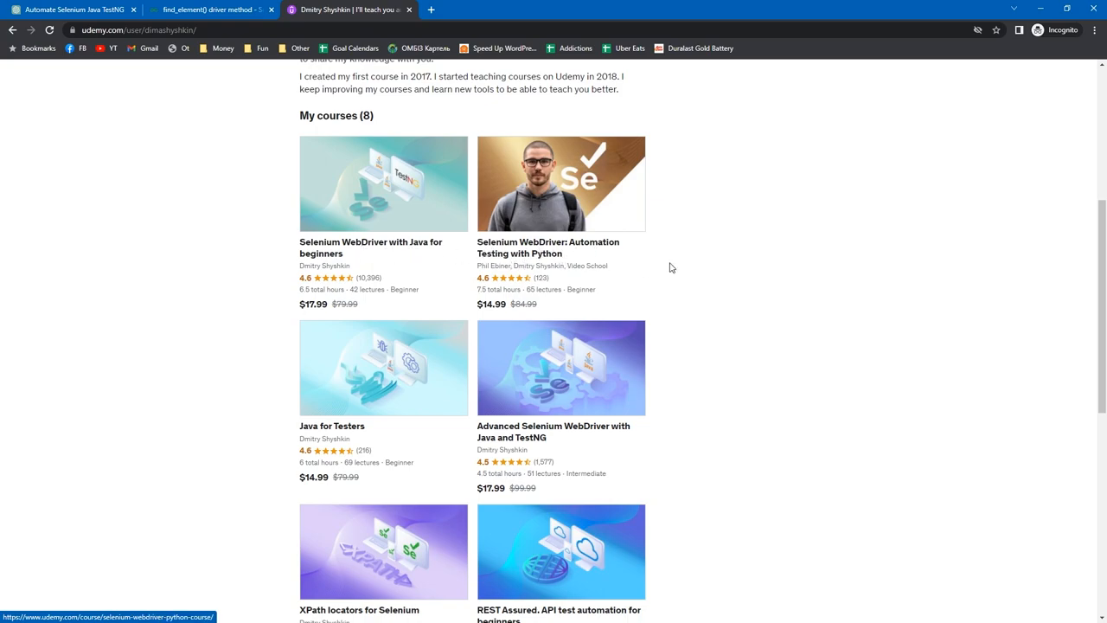
{"action": "mouse_move", "coordinate": [788, 214]}
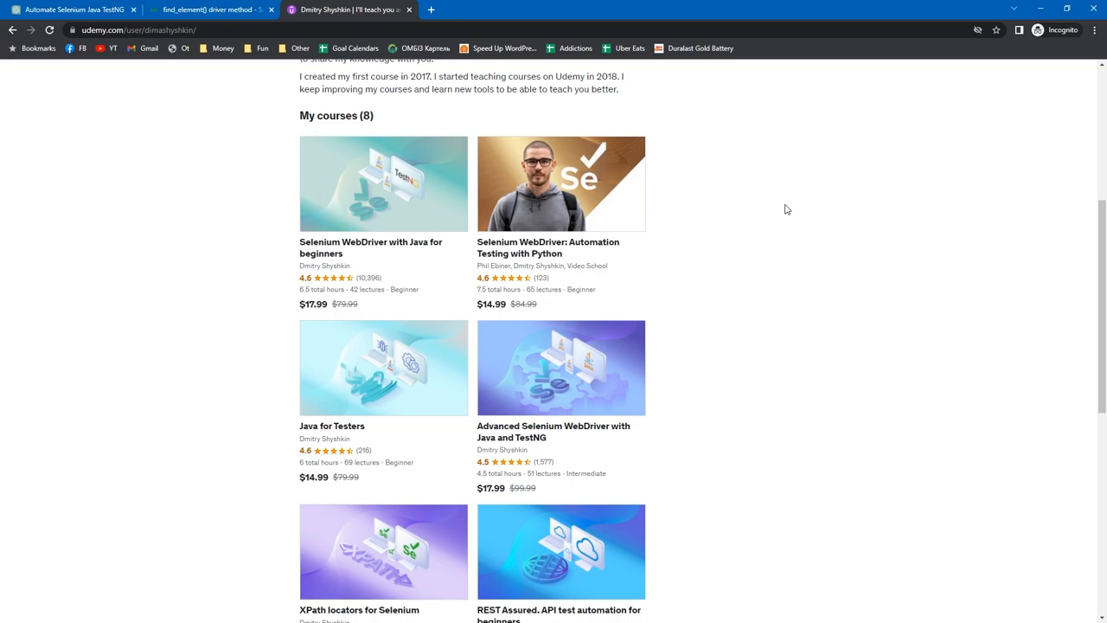
{"action": "mouse_move", "coordinate": [780, 332]}
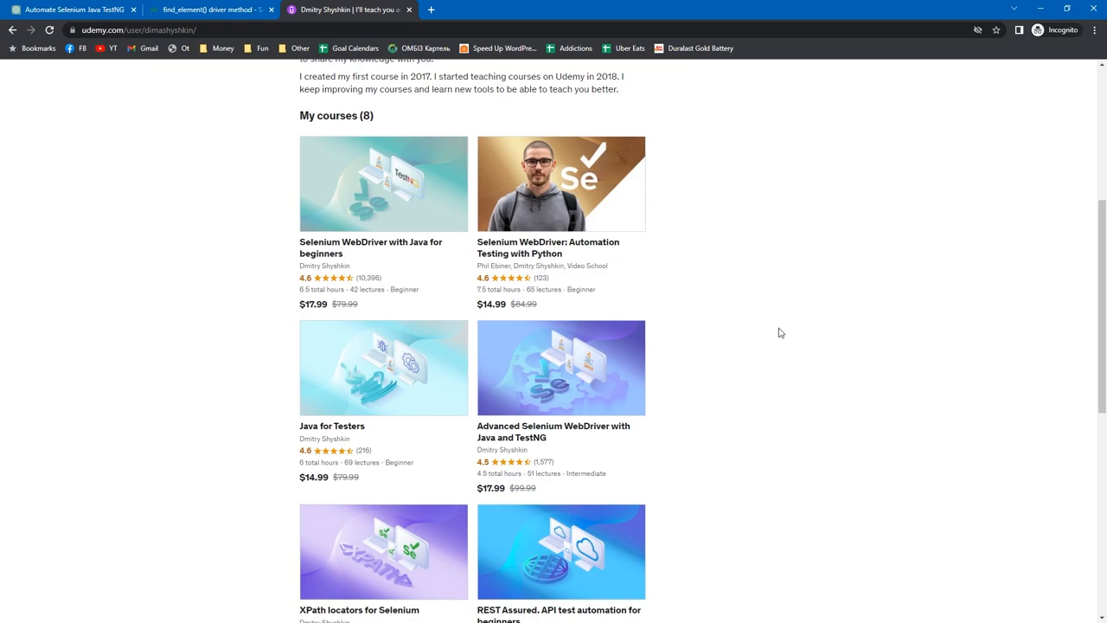
{"action": "mouse_move", "coordinate": [901, 299]}
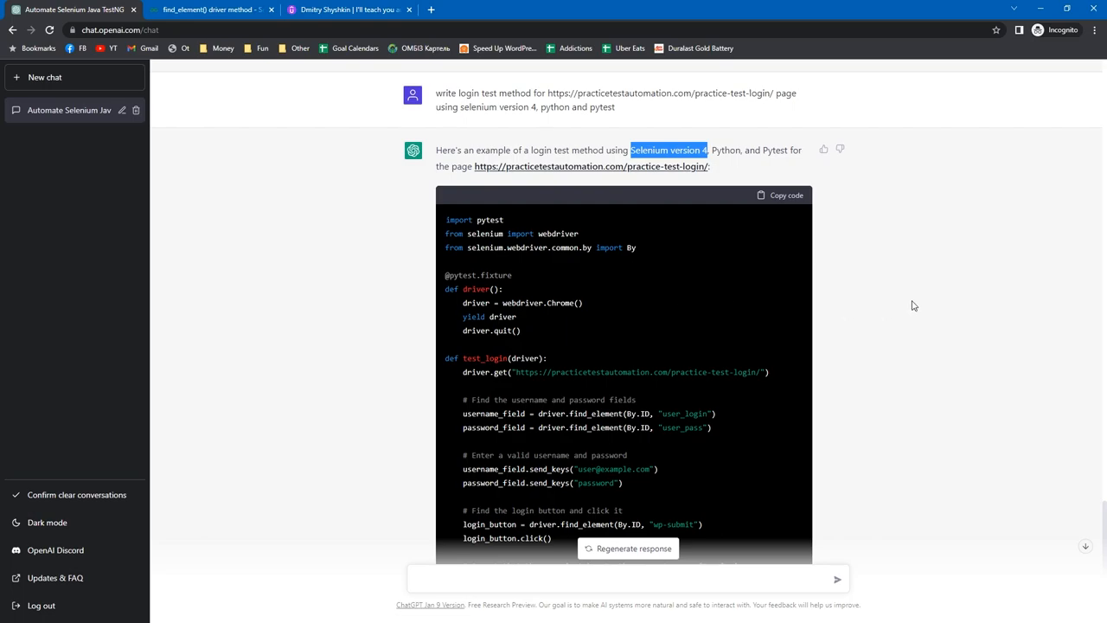
{"action": "mouse_move", "coordinate": [912, 303]}
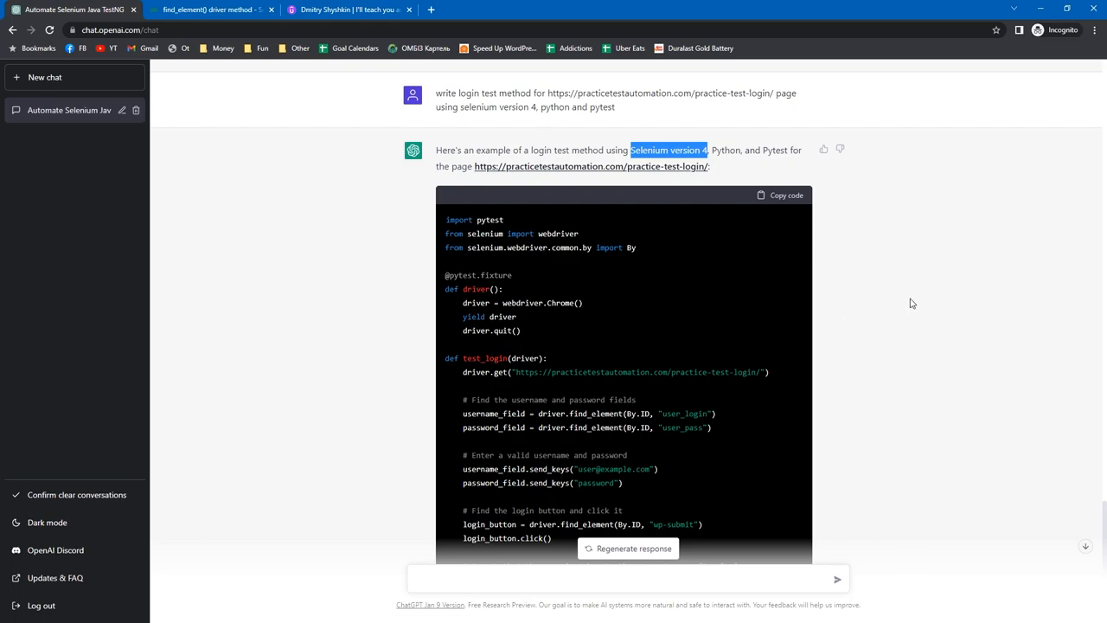
{"action": "mouse_move", "coordinate": [931, 325]}
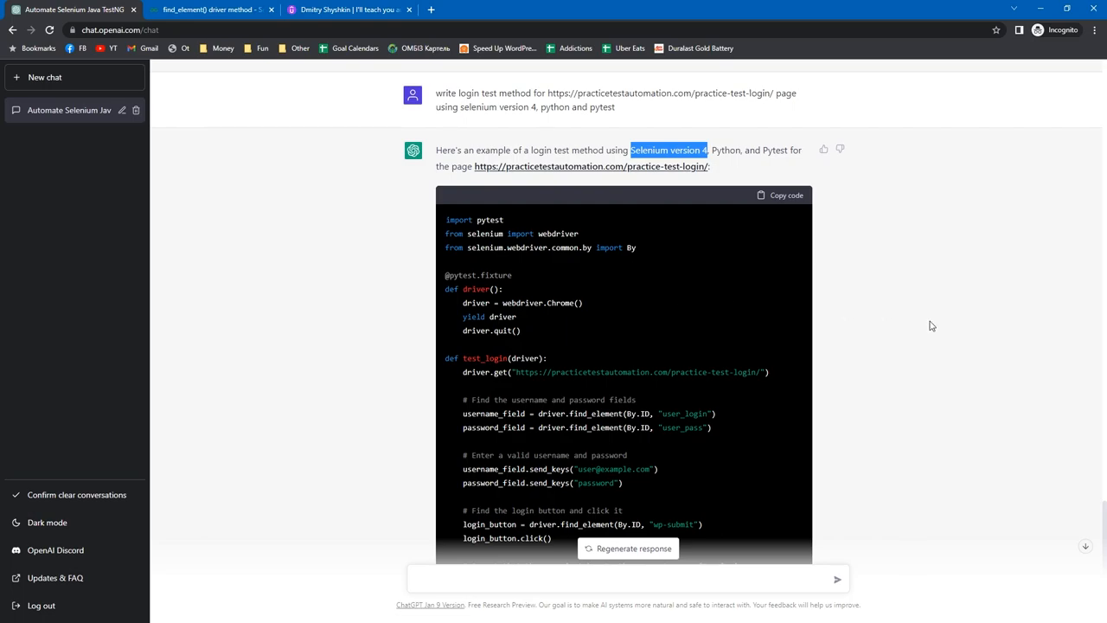